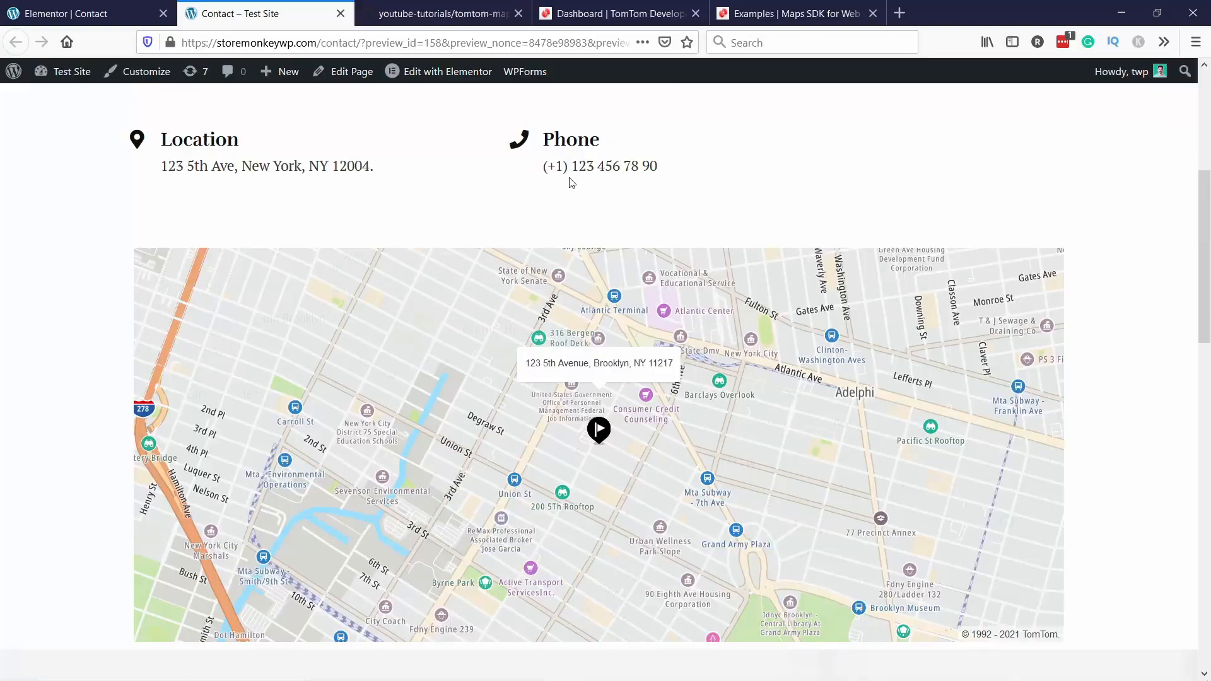
Follow the TomTom Developer Portal link from the YouTube video description.
scroll(down, 3)
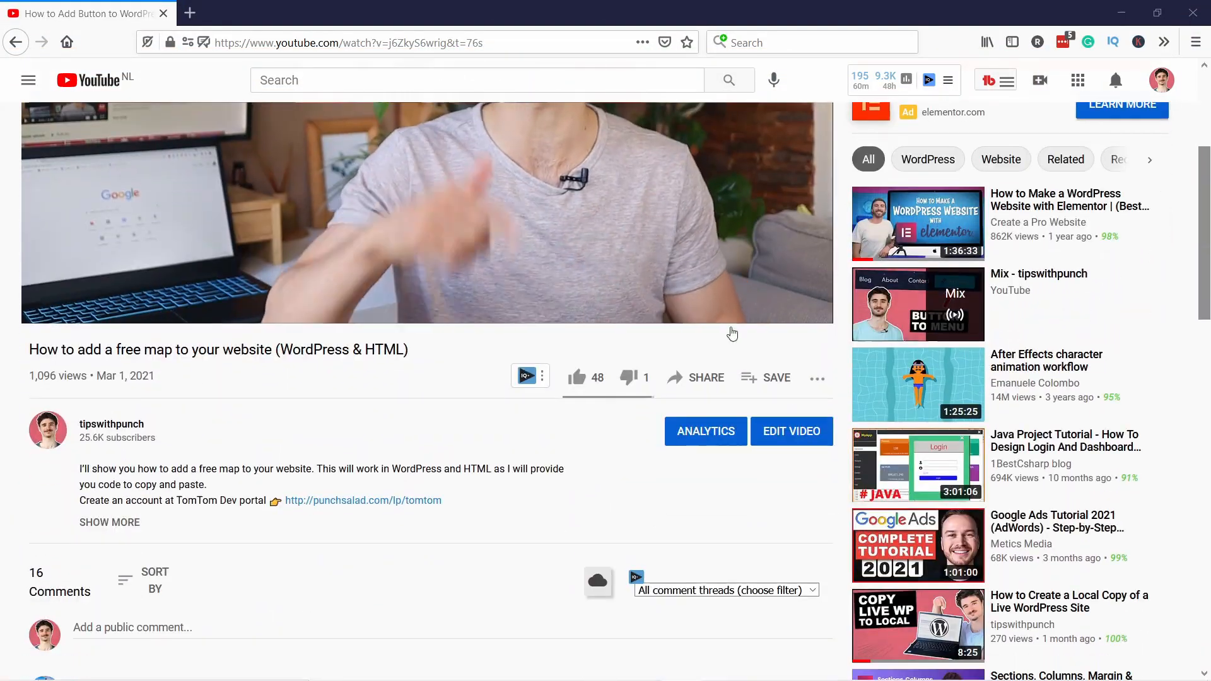
click(363, 500)
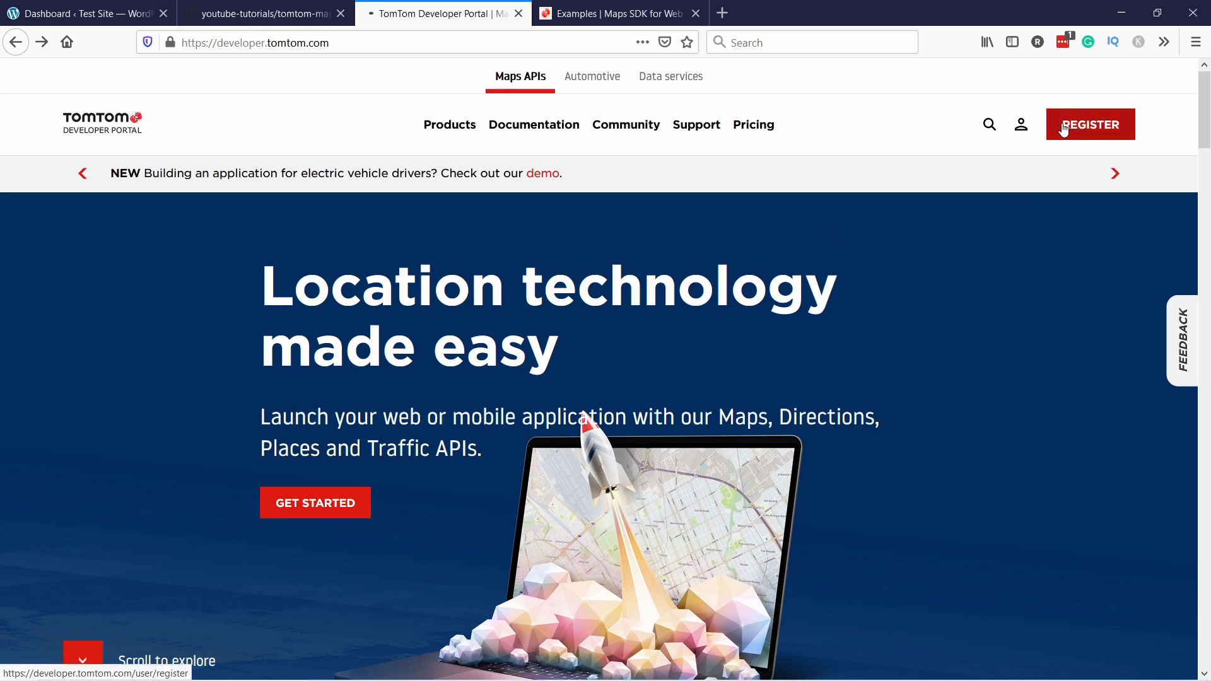
Register a new TomTom developer account, agreeing to the terms and conditions.
click(1090, 124)
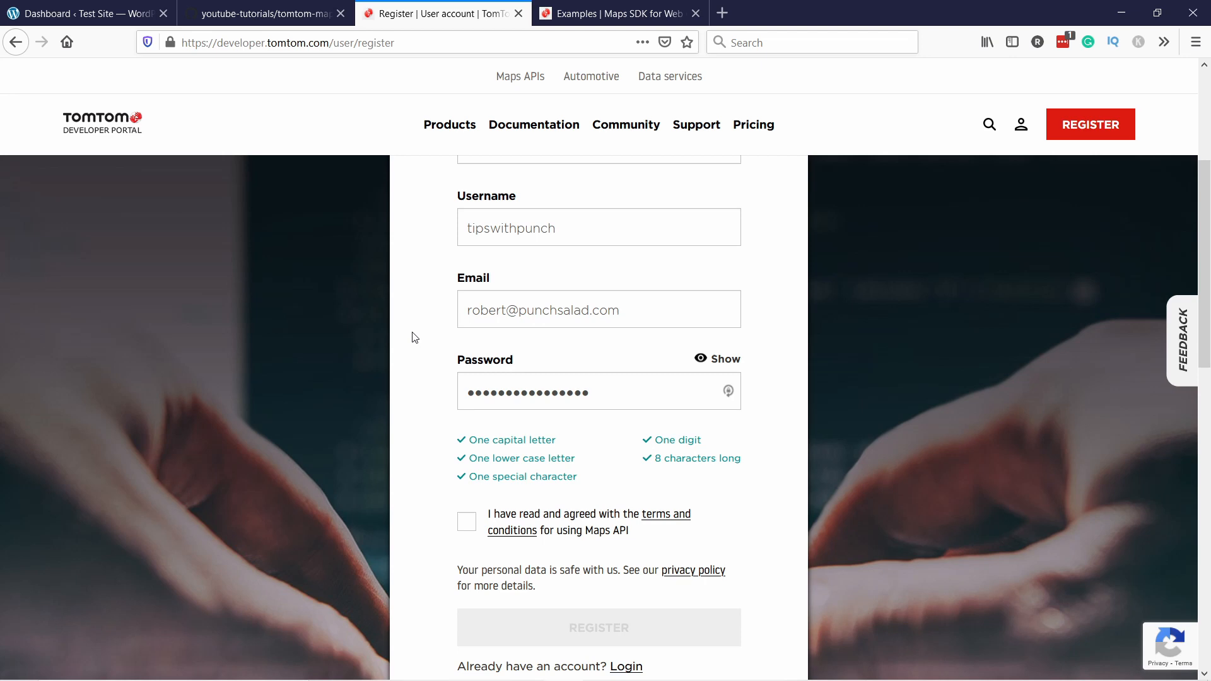
scroll(down, 3)
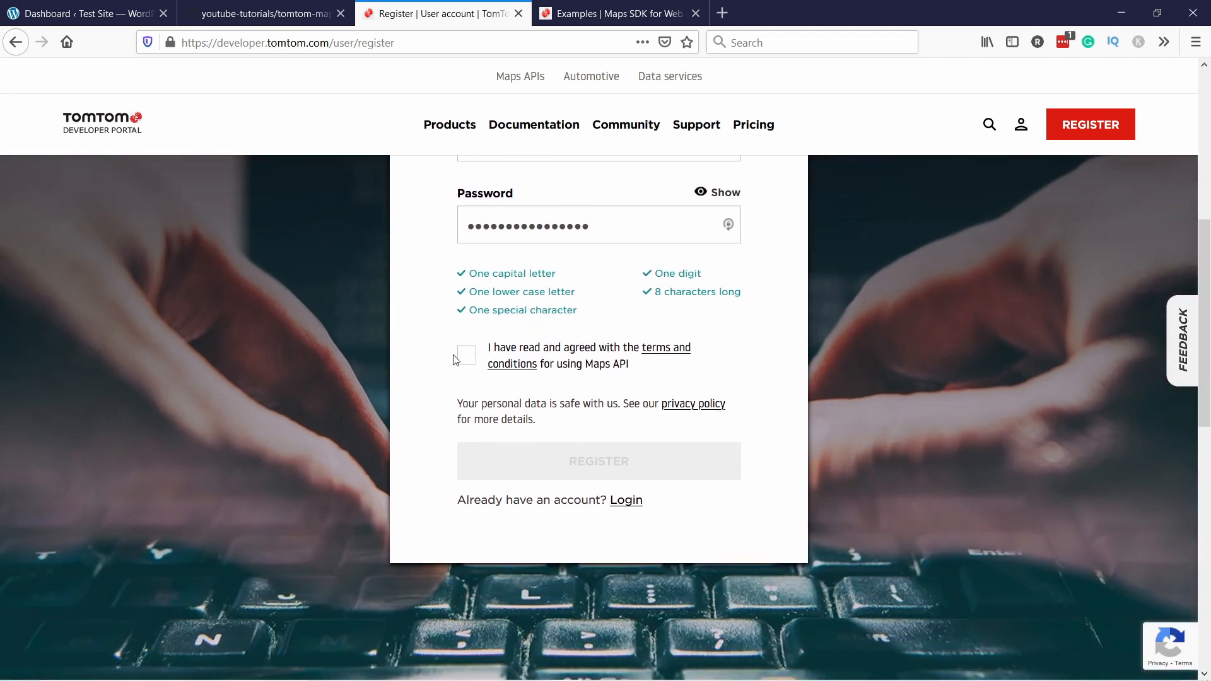
click(466, 355)
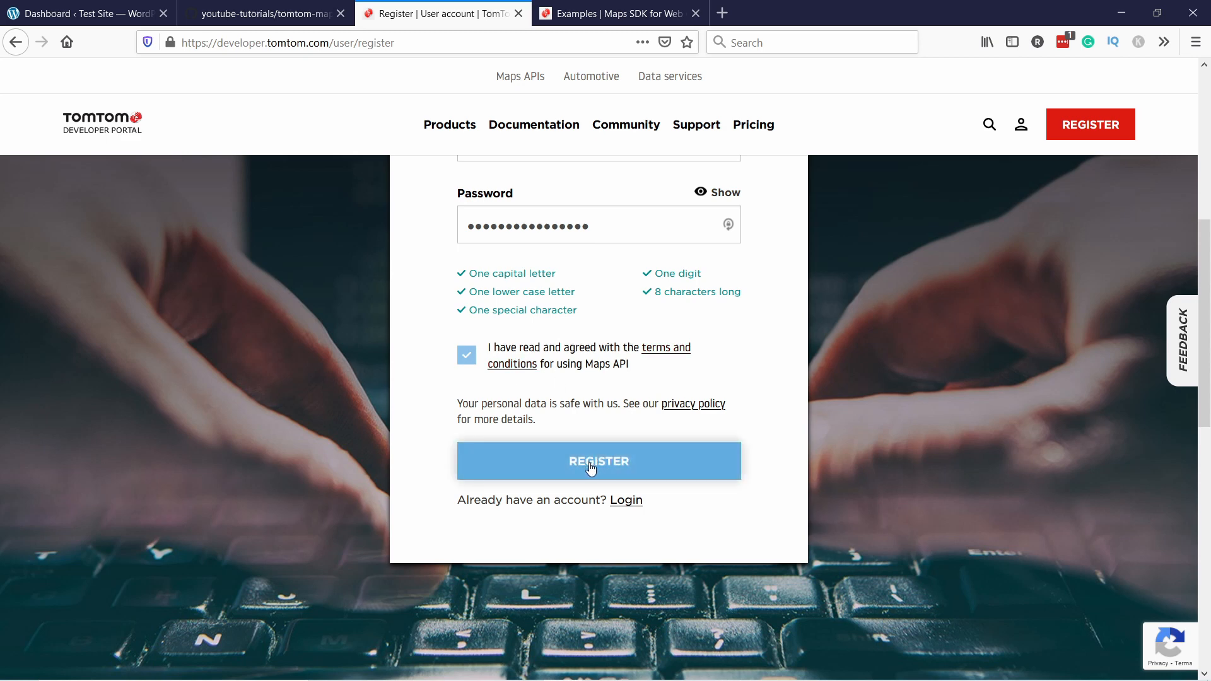
click(598, 462)
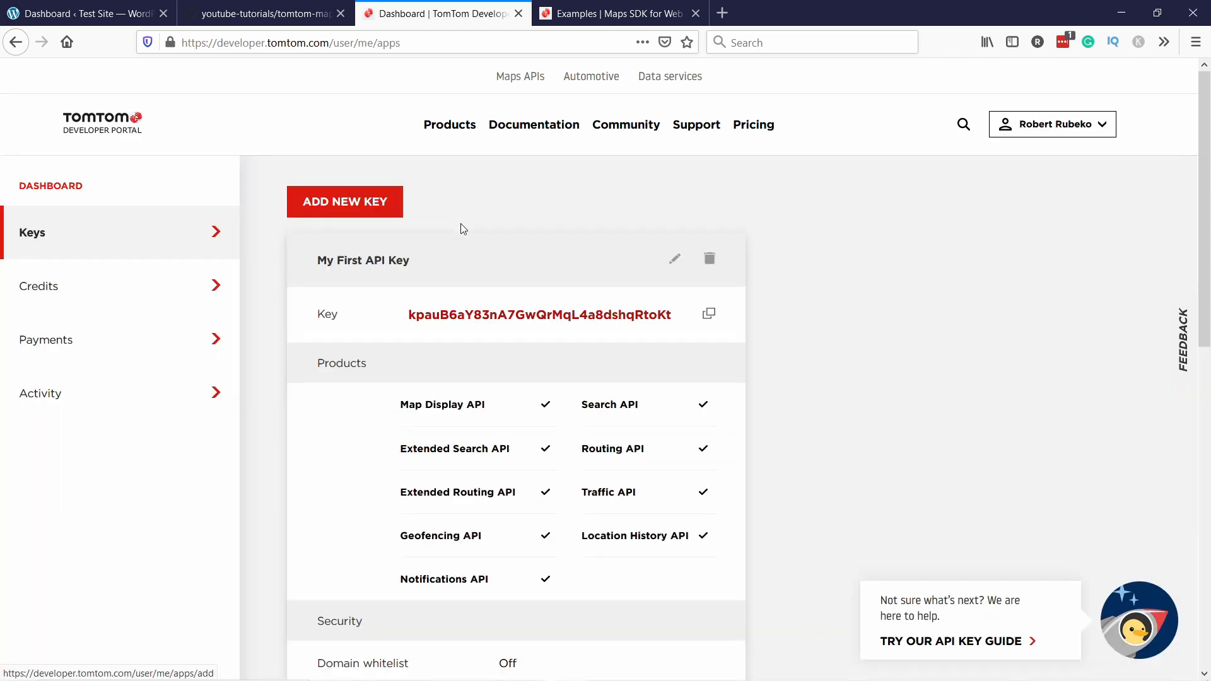
mouse_move(508, 195)
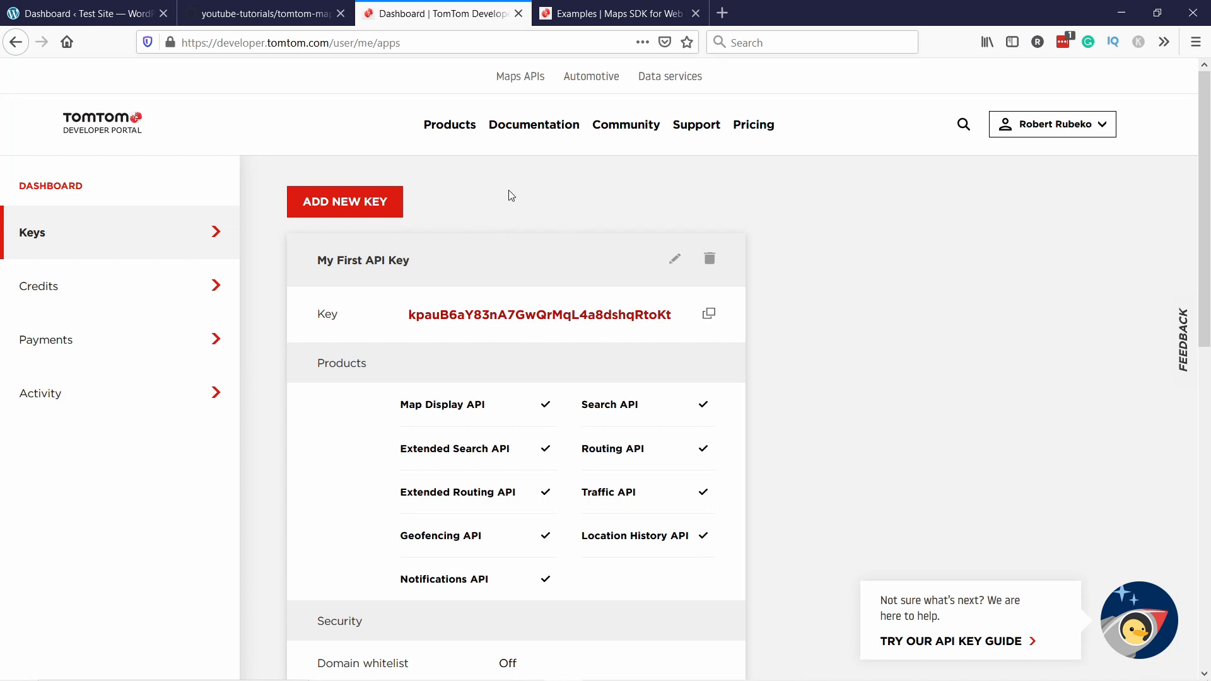
mouse_move(396, 325)
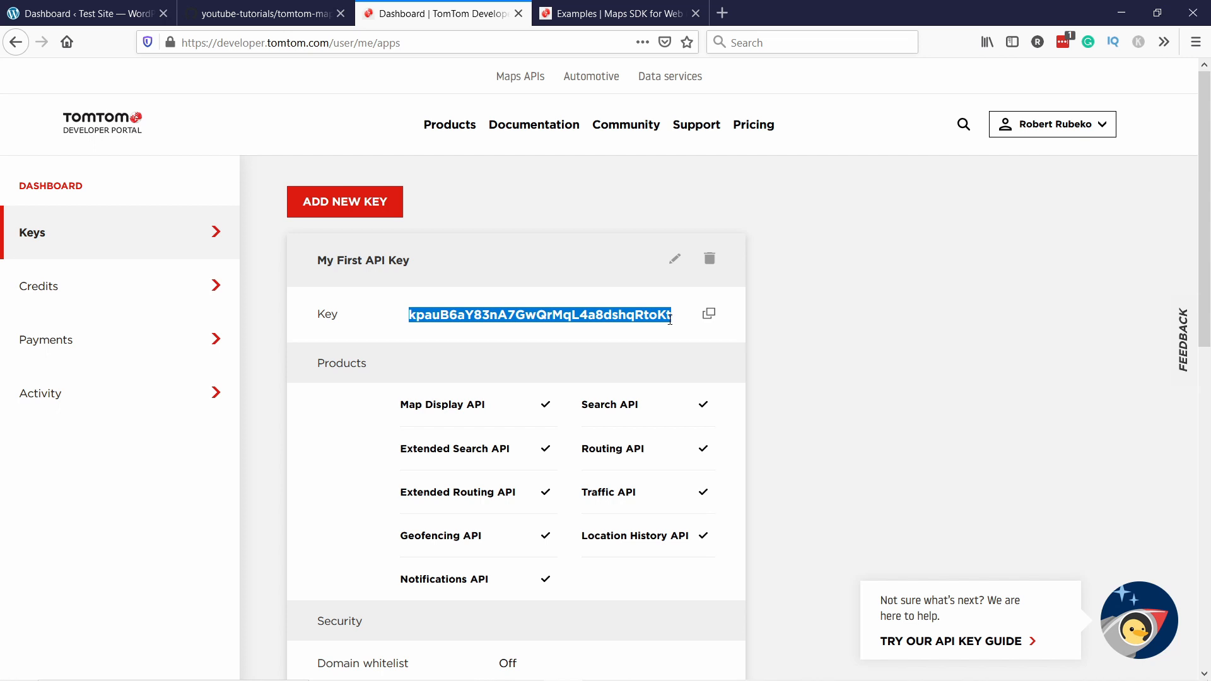
click(589, 196)
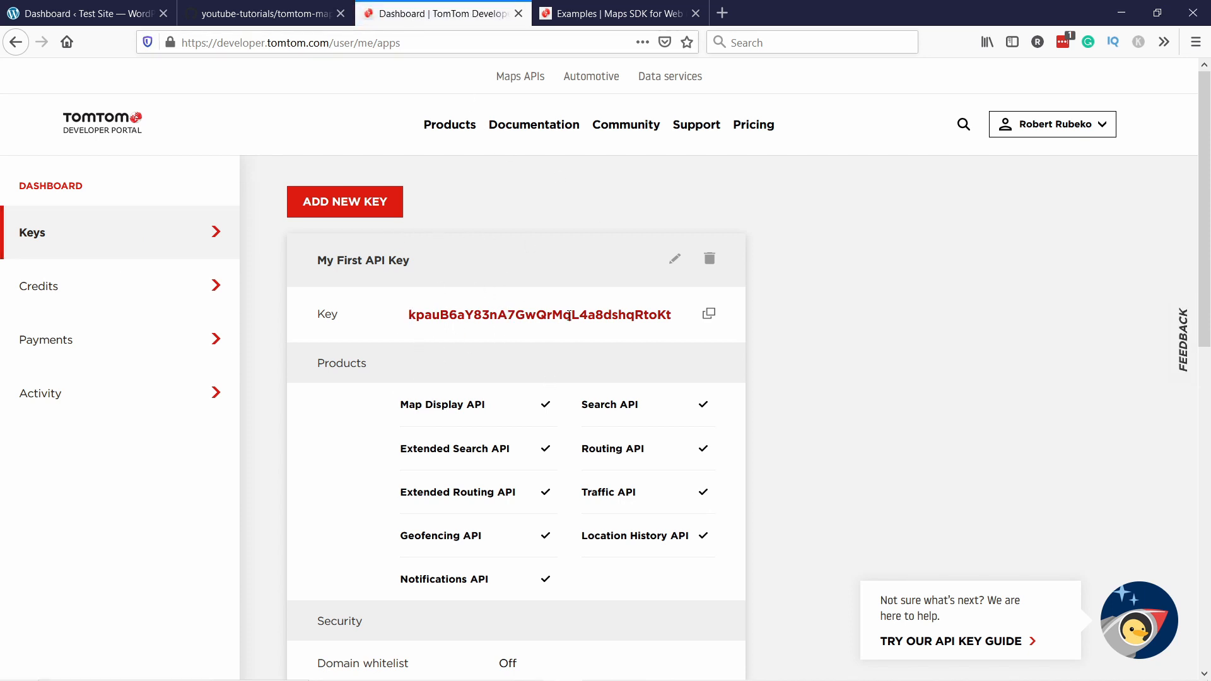
mouse_move(468, 220)
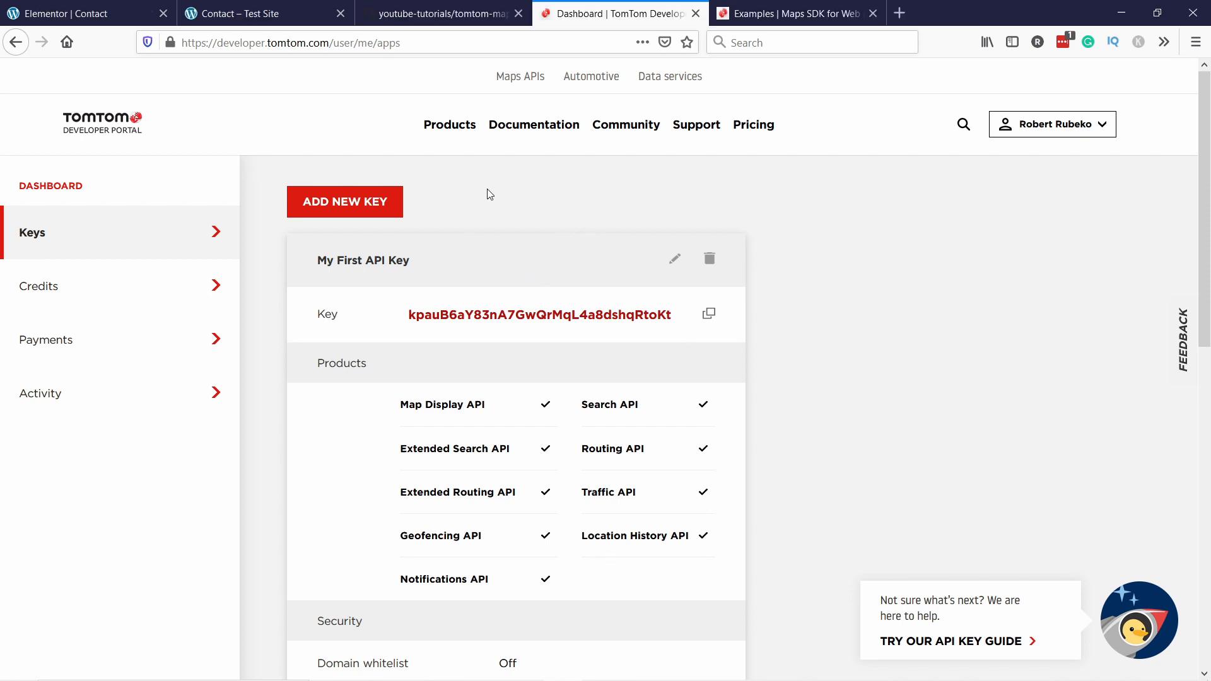
Turn on the domain whitelist for My First API Key and add the storemonkeywp wildcard domain.
scroll(down, 3)
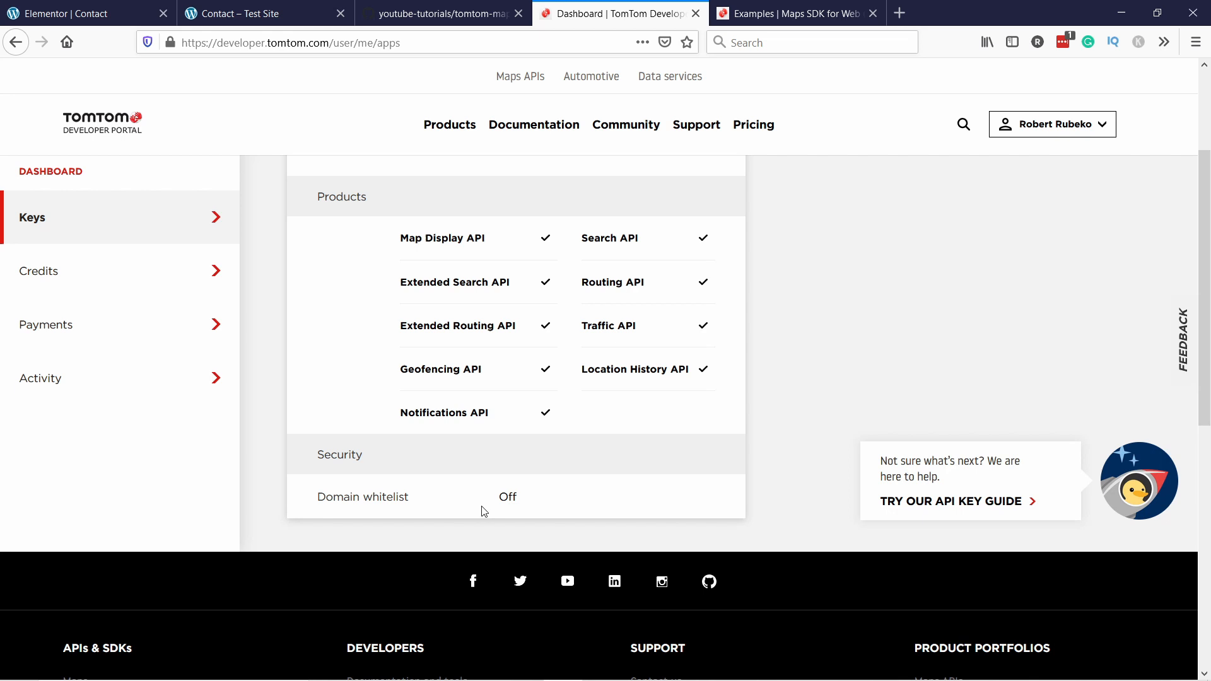
mouse_move(507, 496)
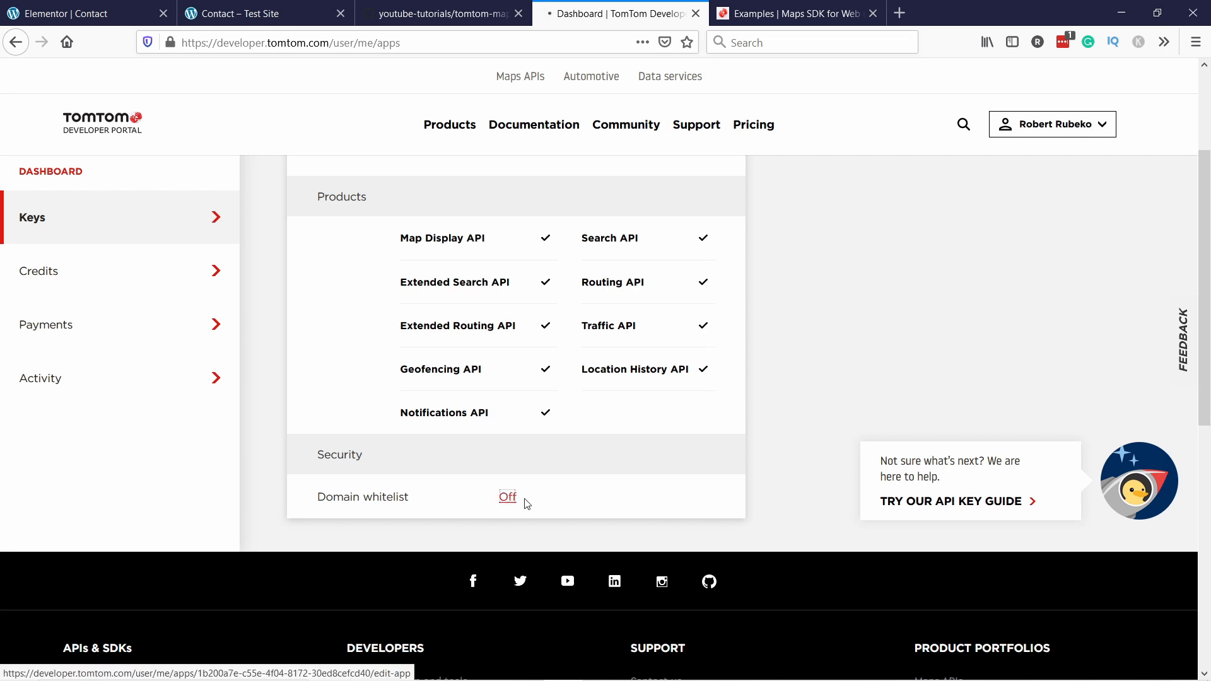
mouse_move(537, 468)
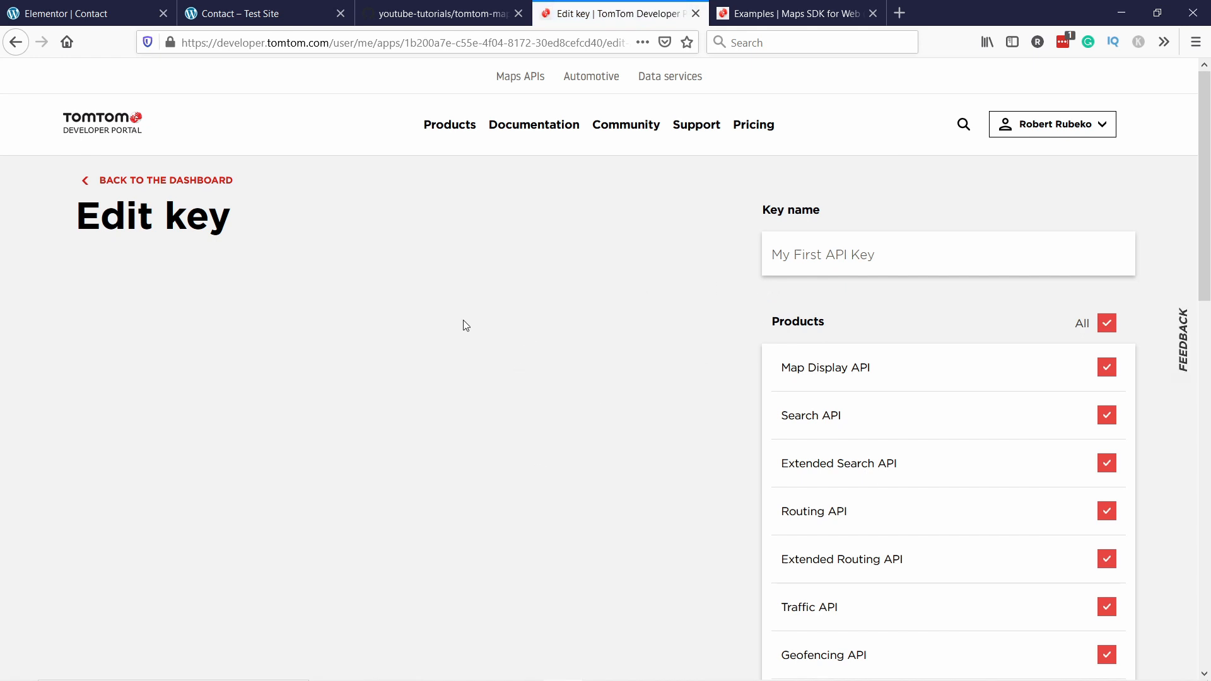
scroll(down, 3)
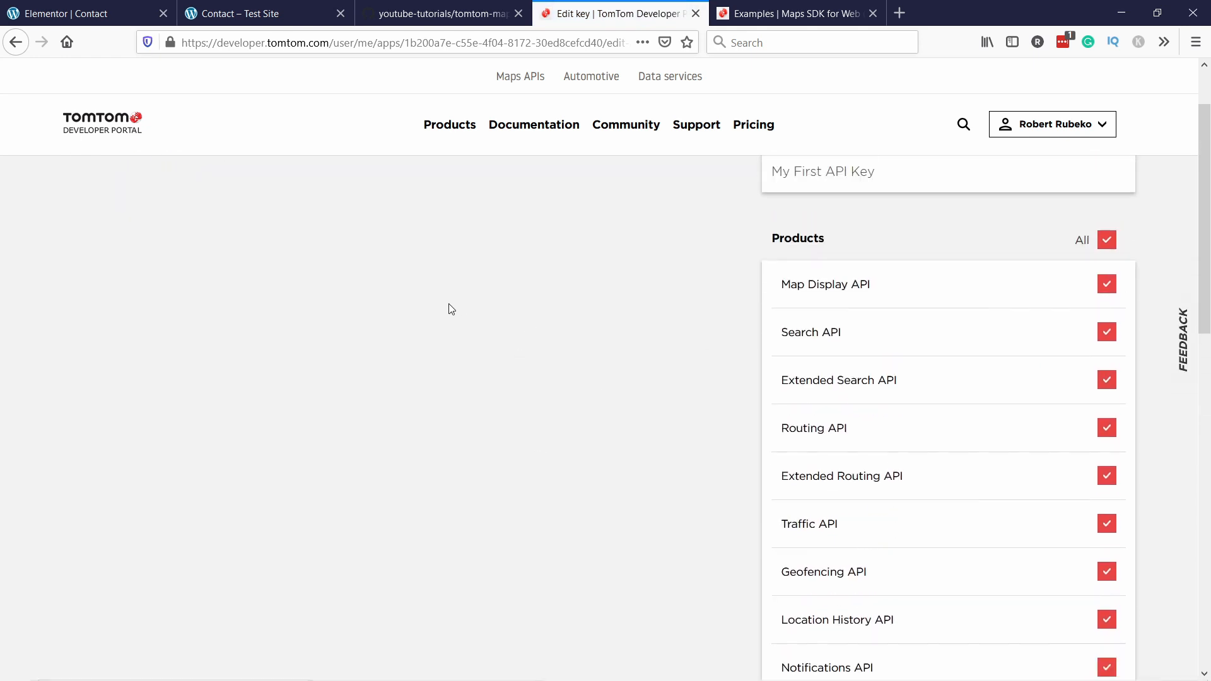
scroll(down, 3)
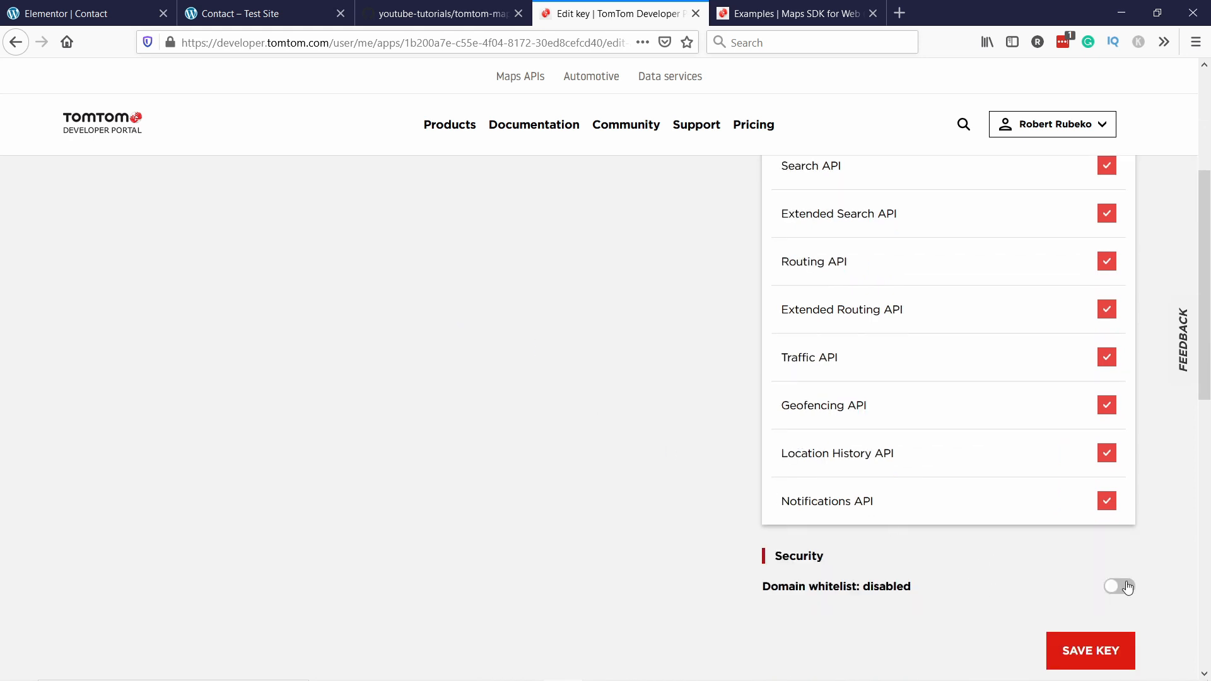
click(1119, 586)
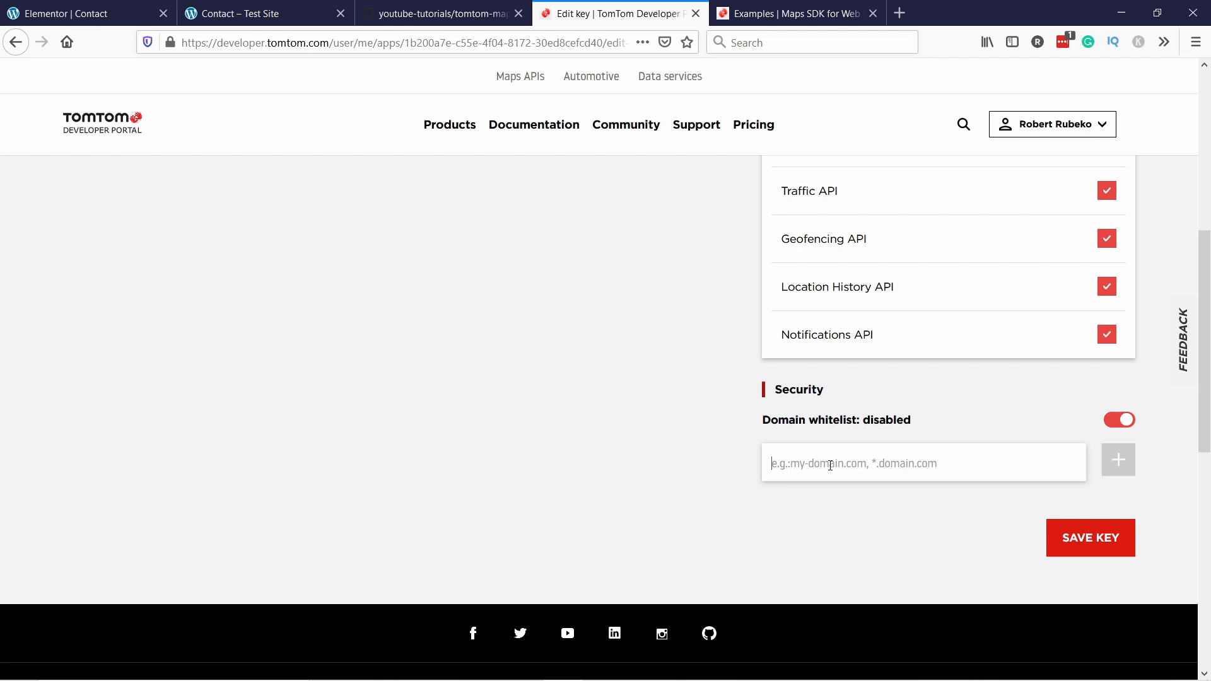
text(storemonkeywp.com)
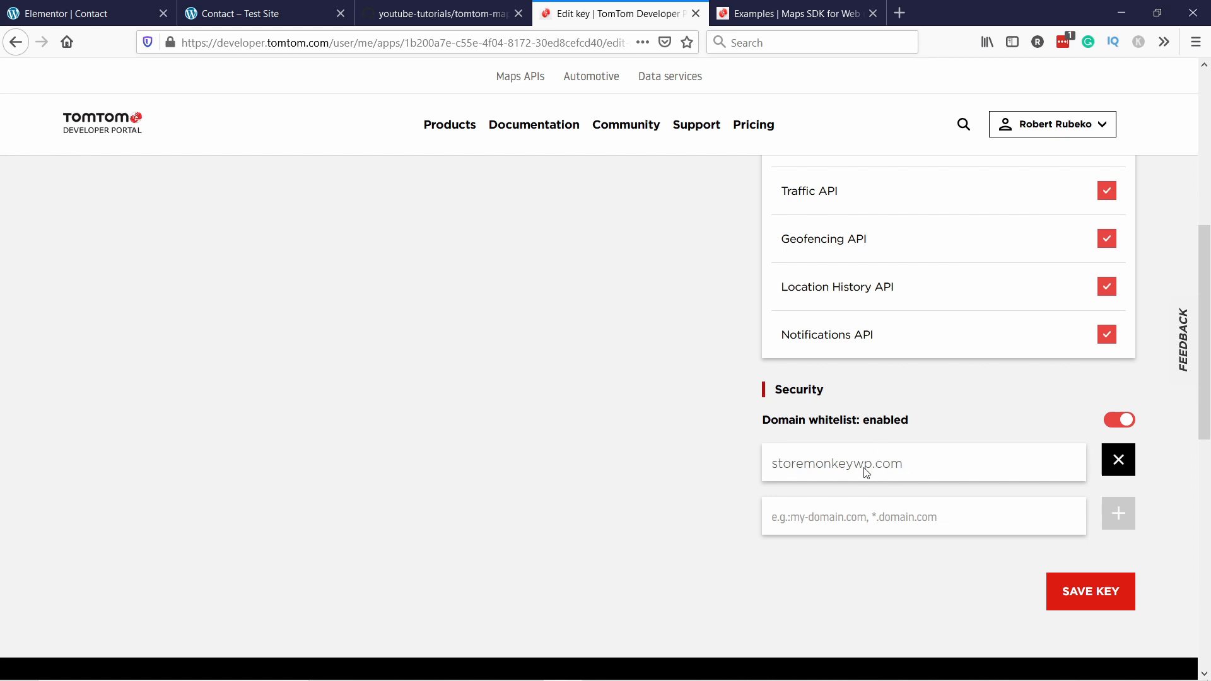
mouse_move(819, 465)
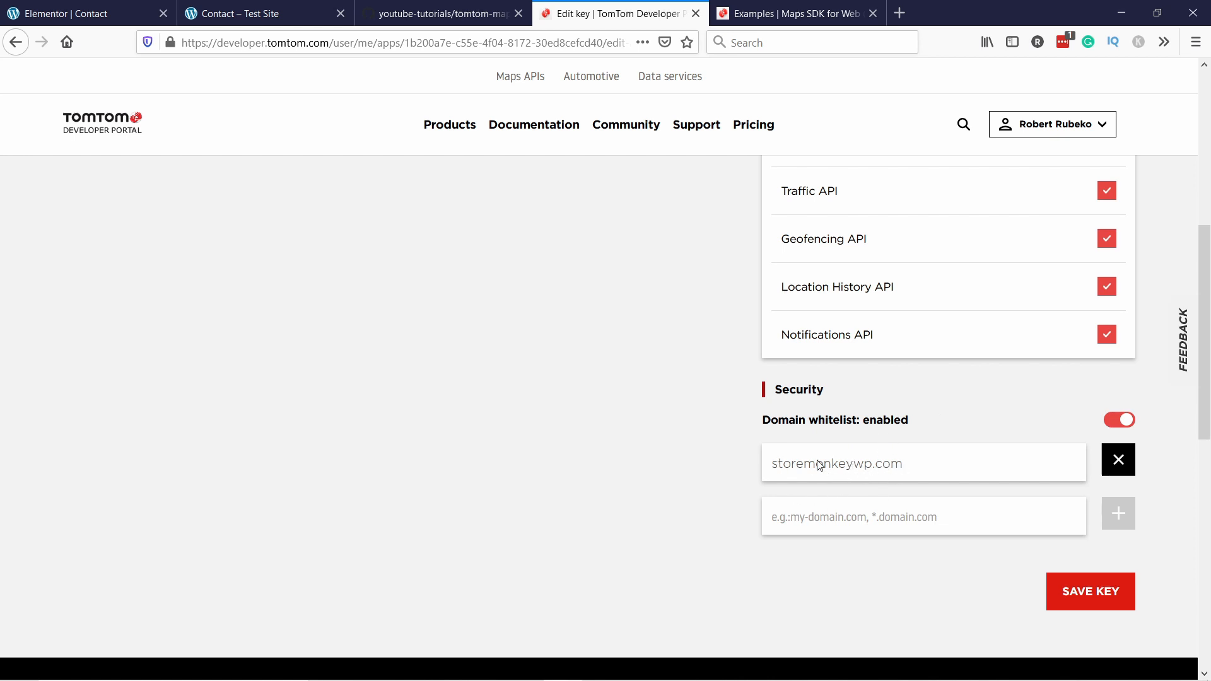
mouse_move(833, 458)
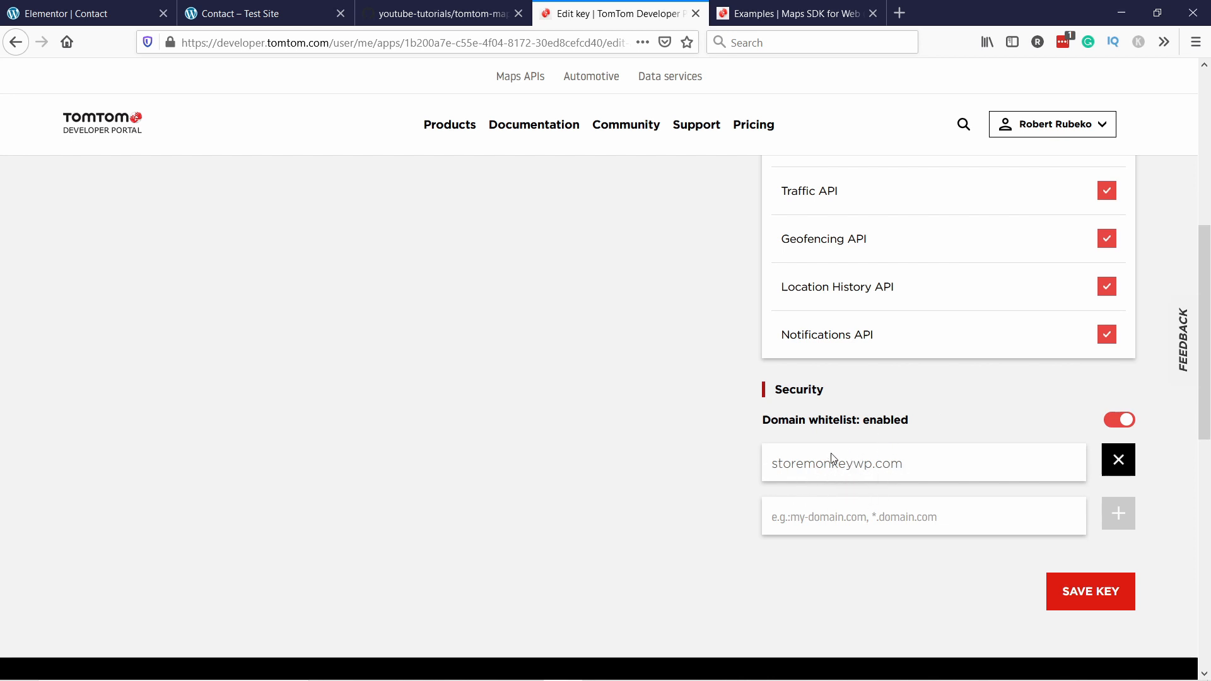
mouse_move(925, 469)
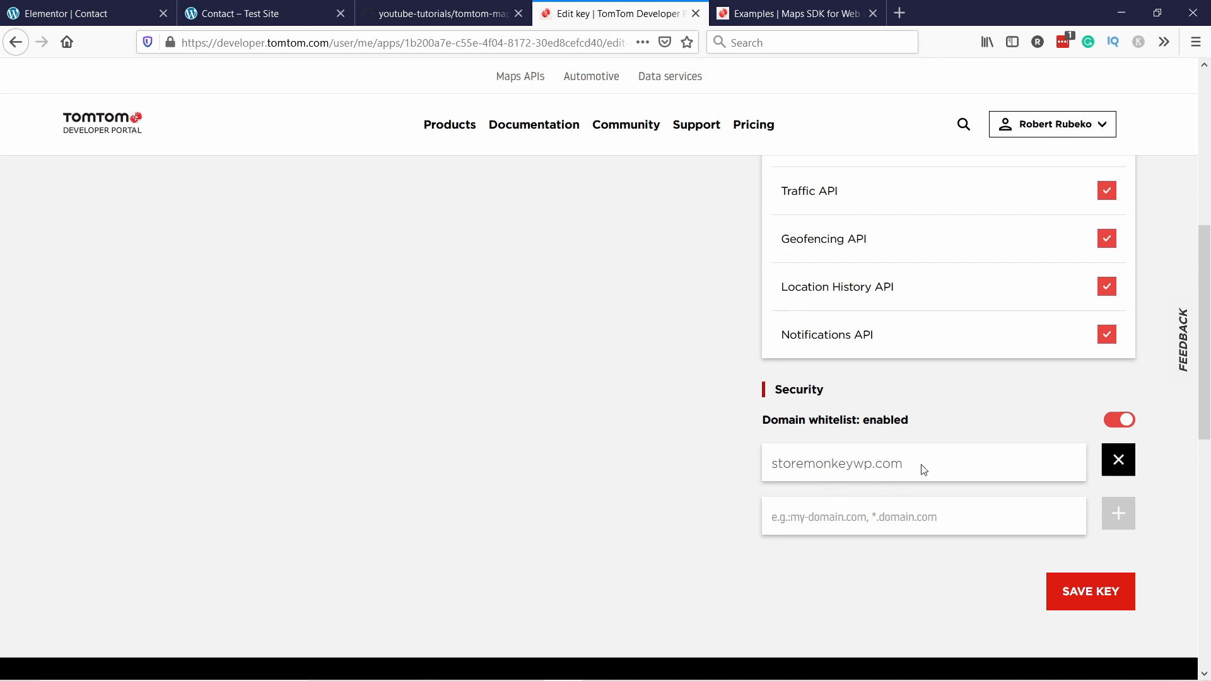
mouse_move(877, 471)
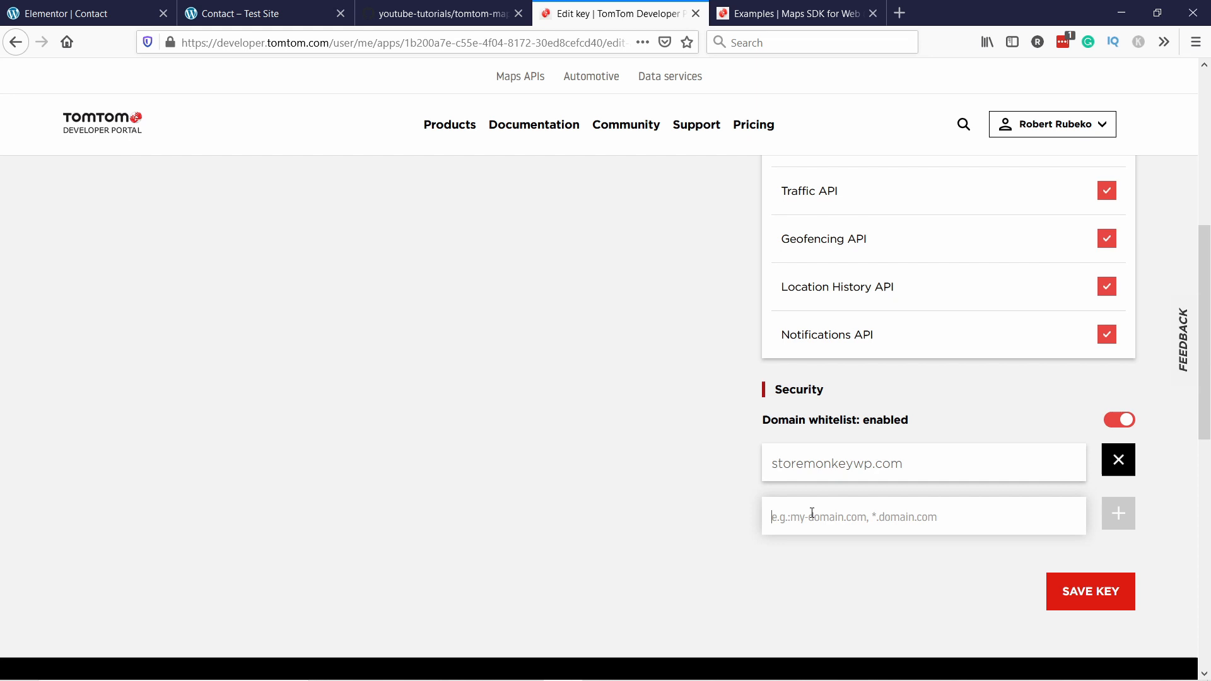
text(*.s)
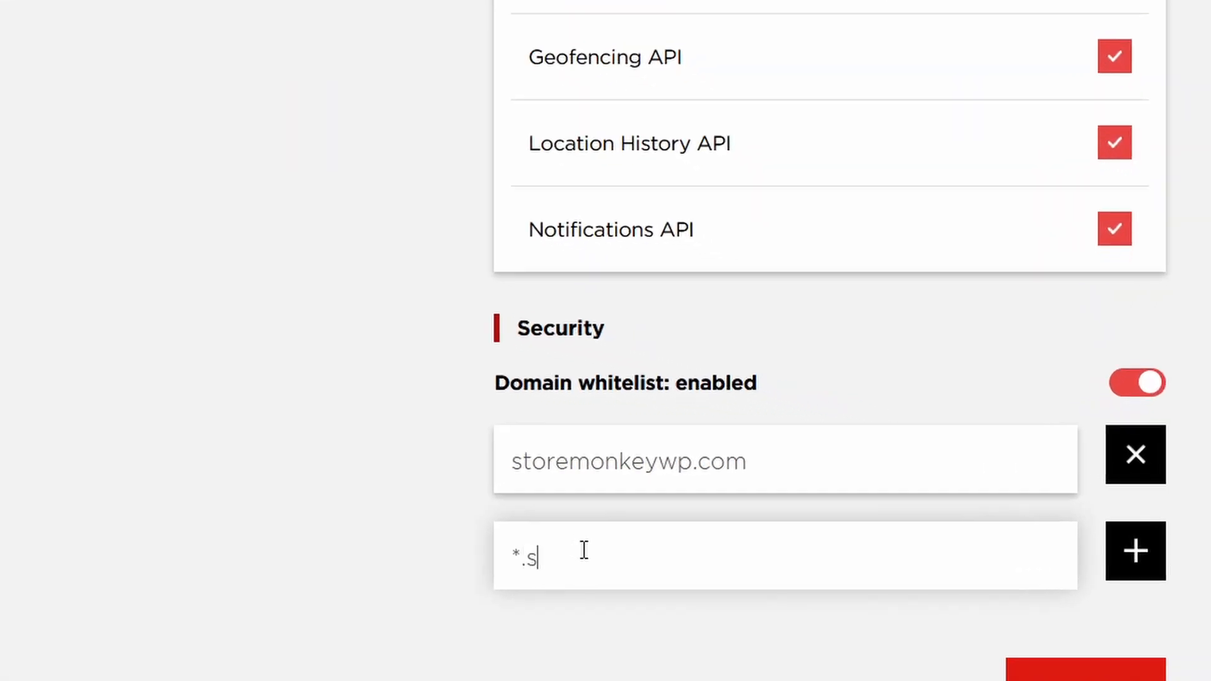
text(toremonk)
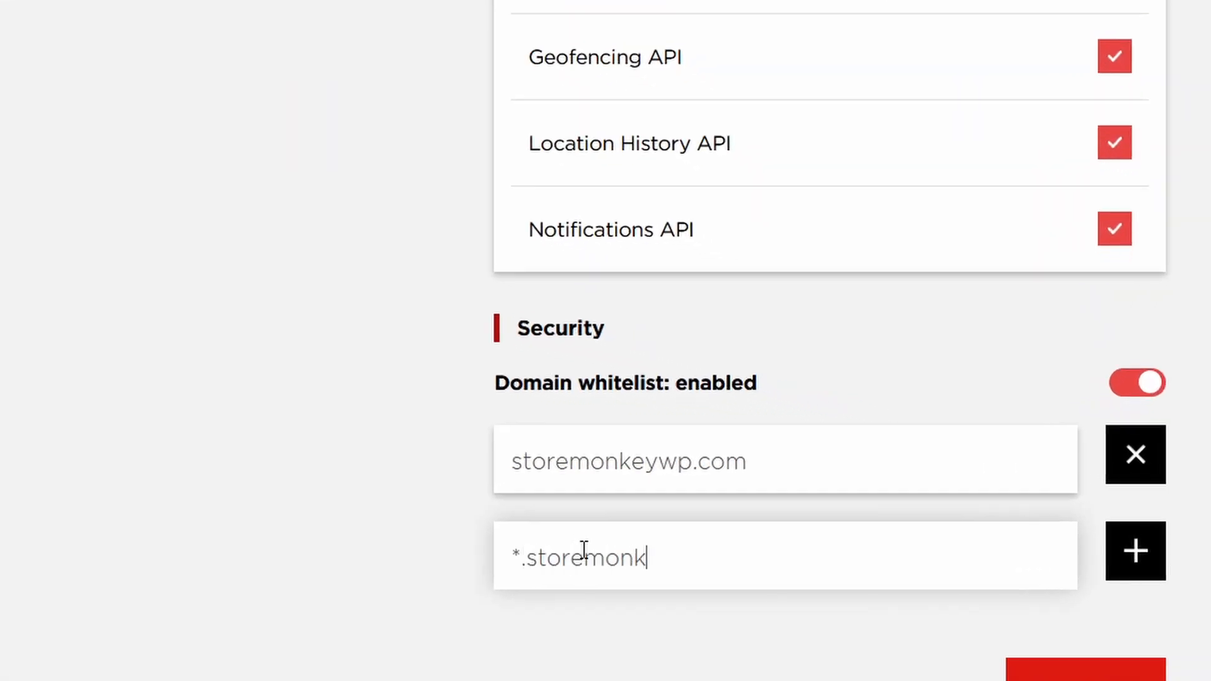
text(eywp.copm)
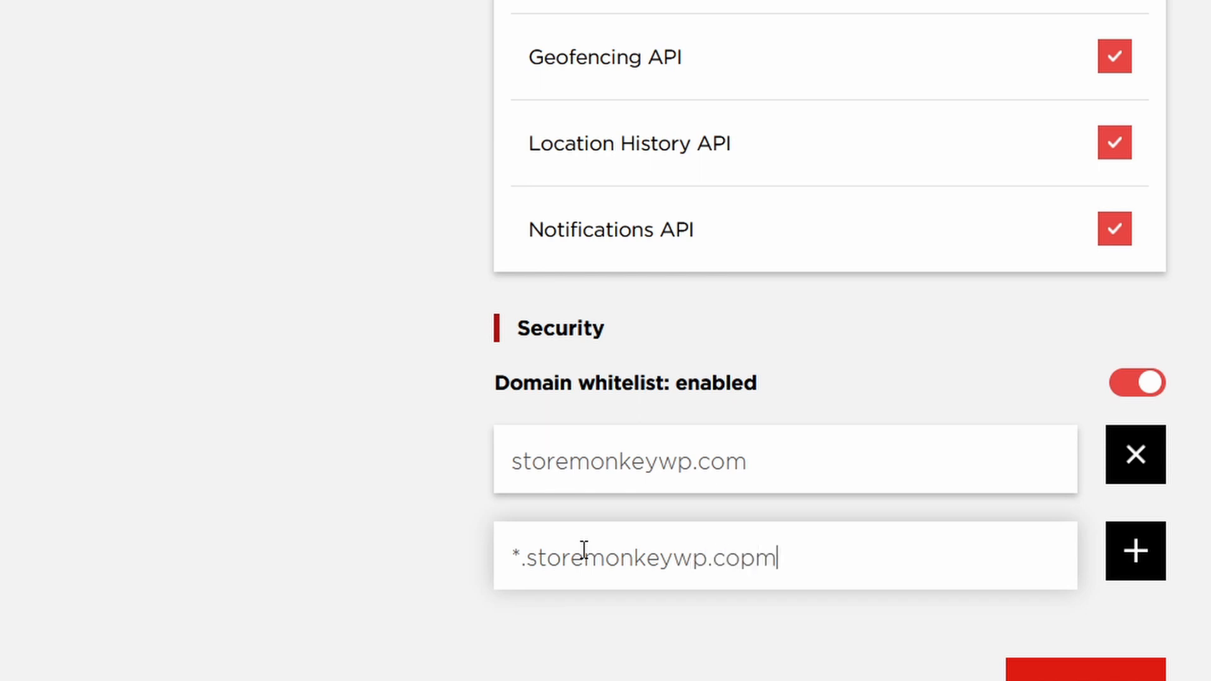
key(Backspace)
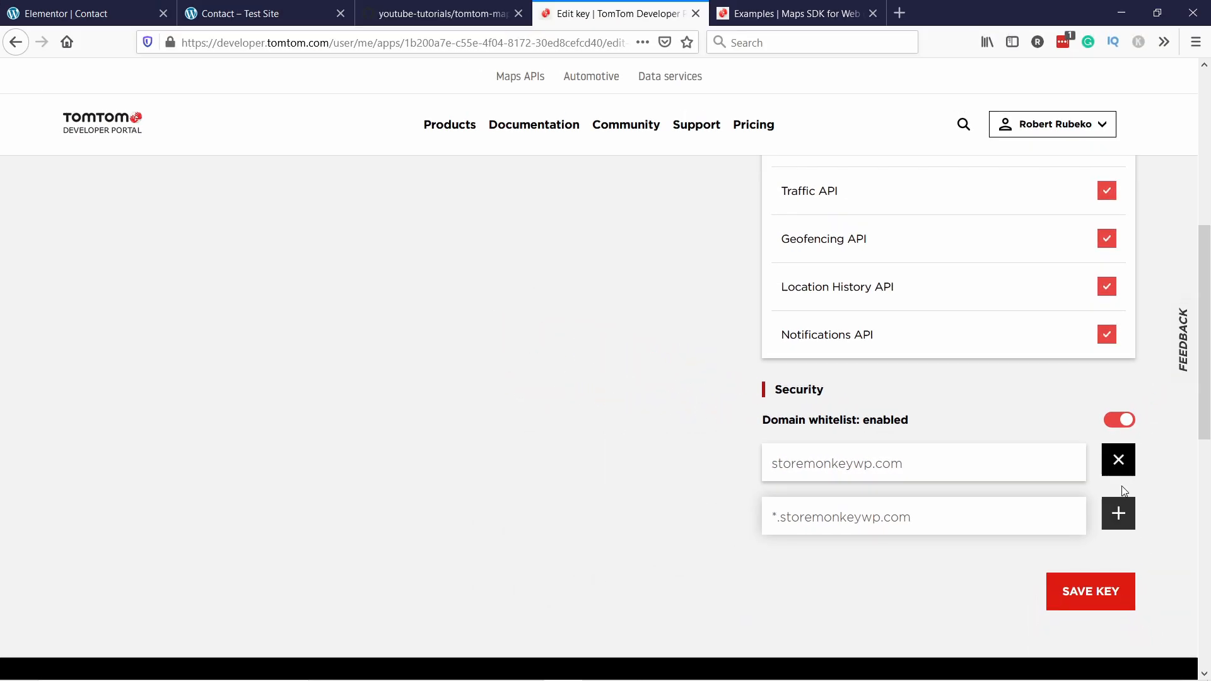
click(1118, 512)
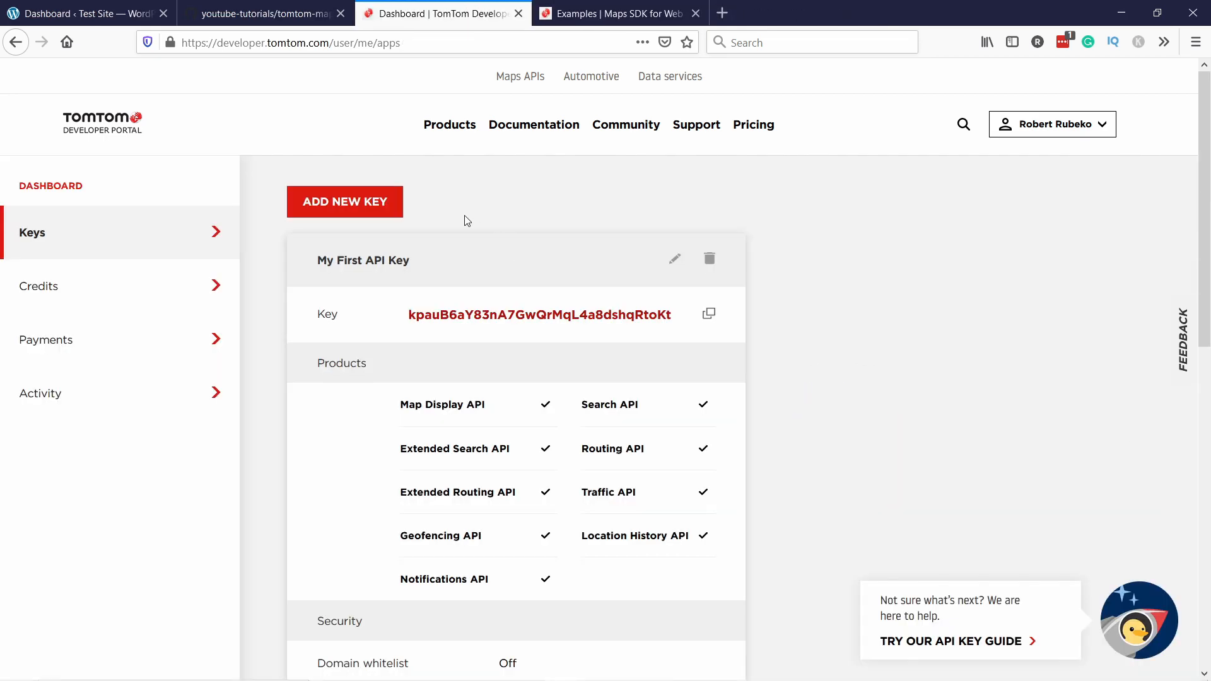
Copy the tomtom-map.html code from the tipswithpunch GitHub repository.
click(263, 13)
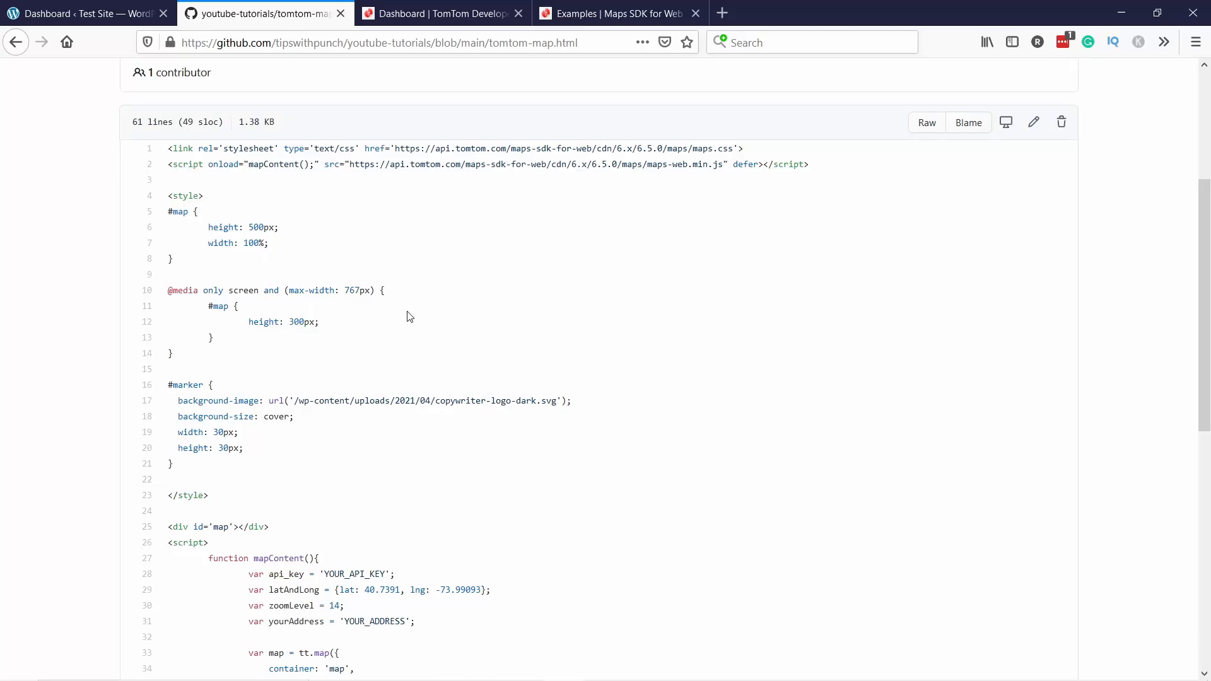
mouse_move(309, 201)
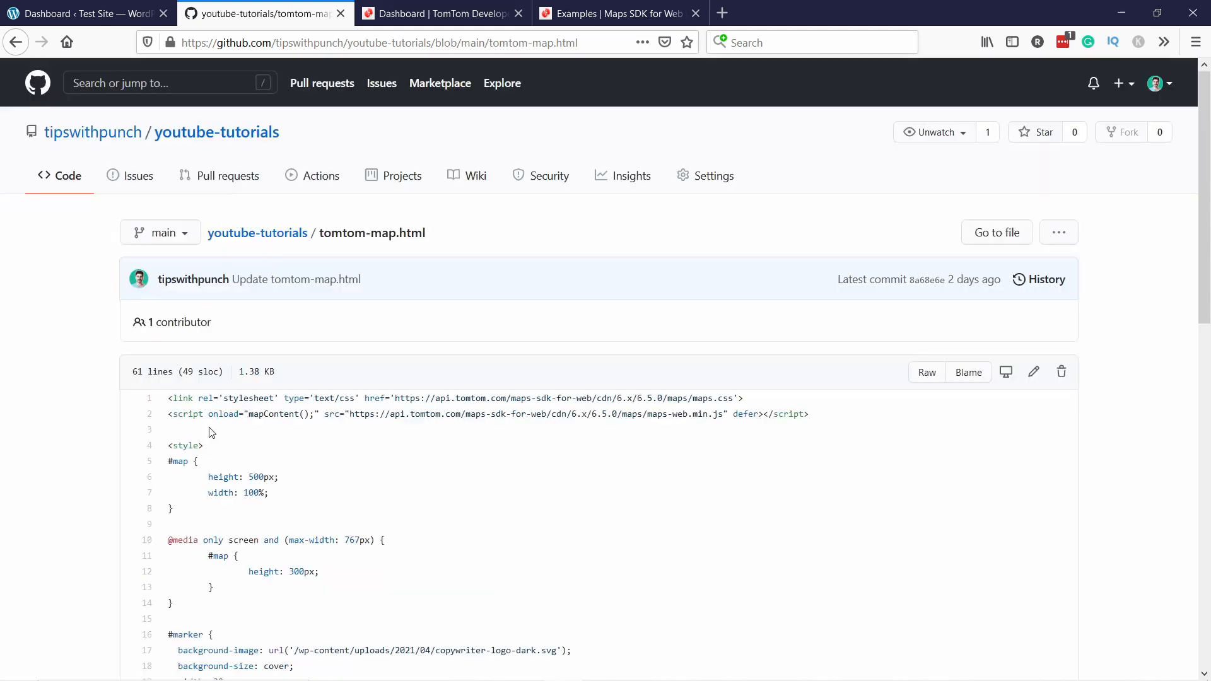
scroll(down, 3)
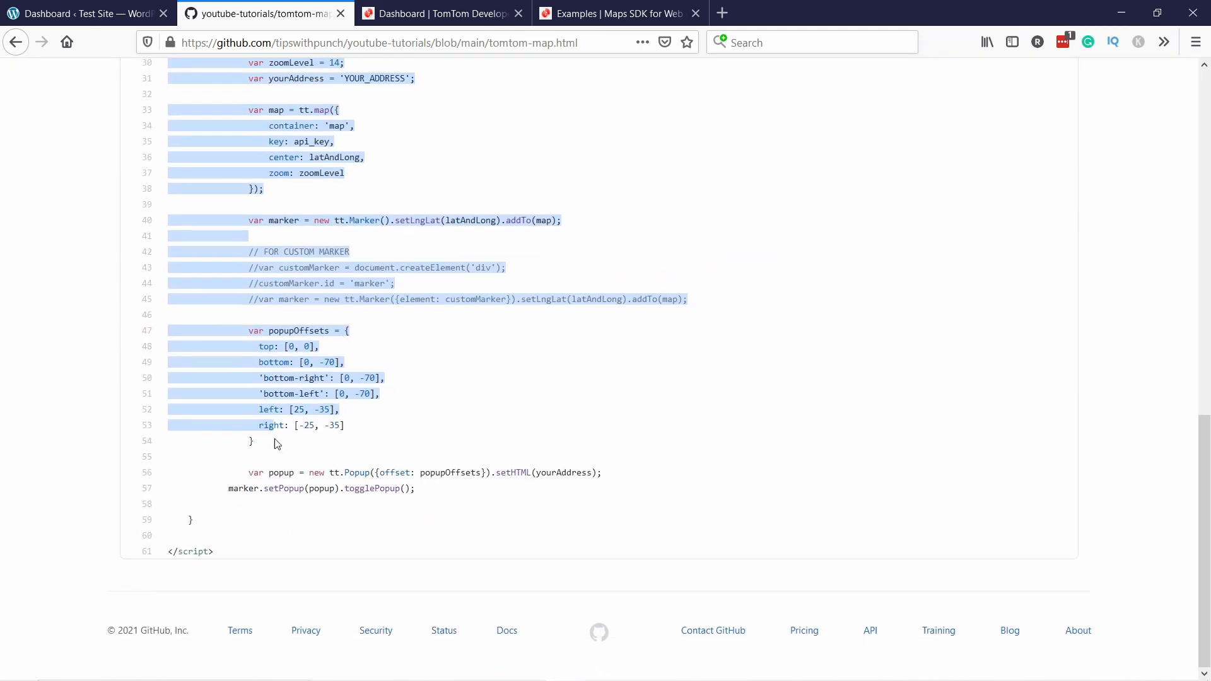
right_click(274, 443)
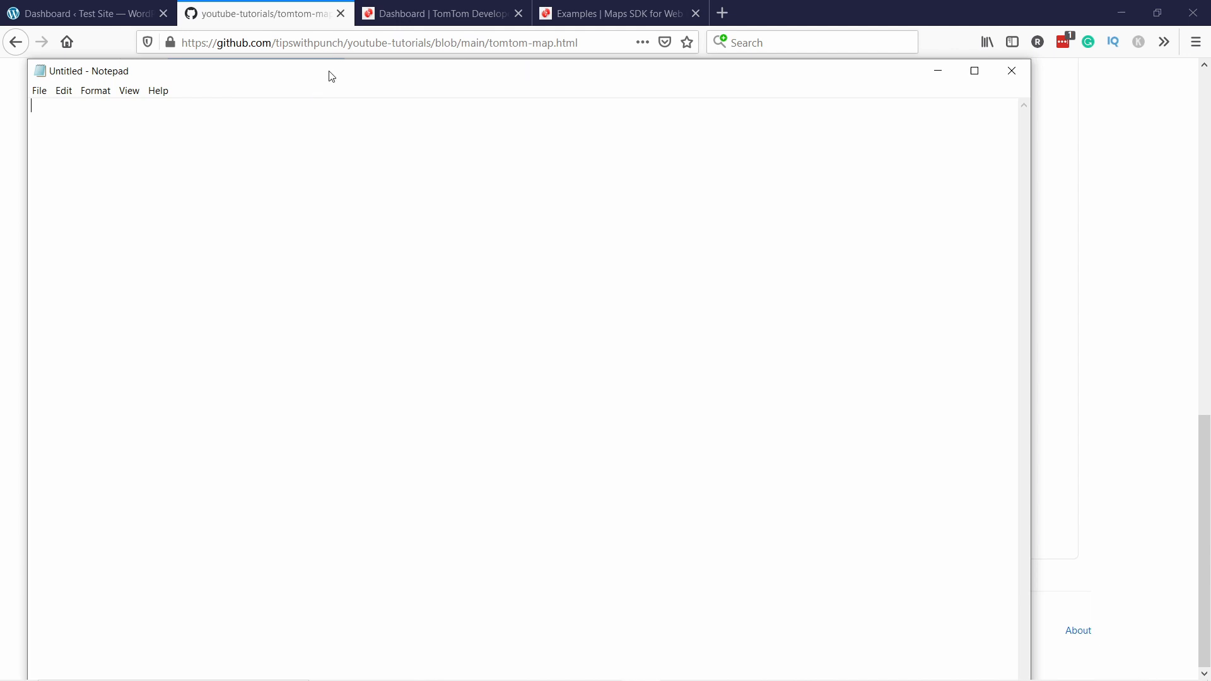
Review the pasted map code in Notepad, selecting the API key placeholder.
drag(328, 76, 363, 56)
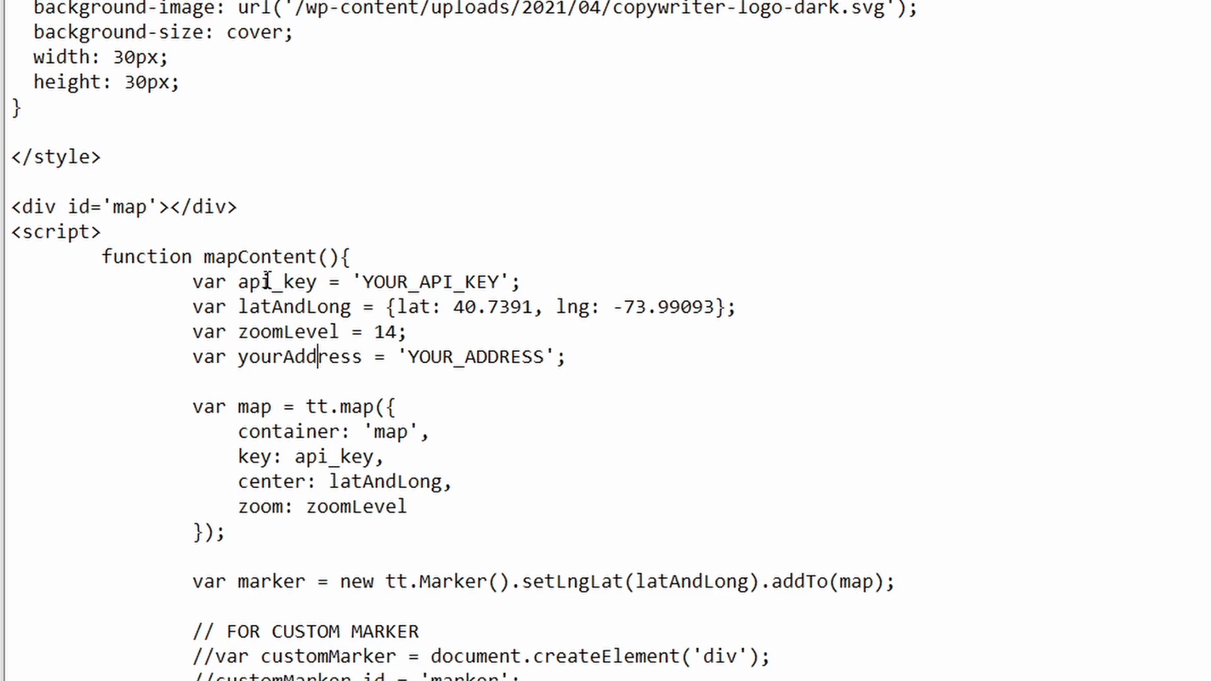
double_click(293, 306)
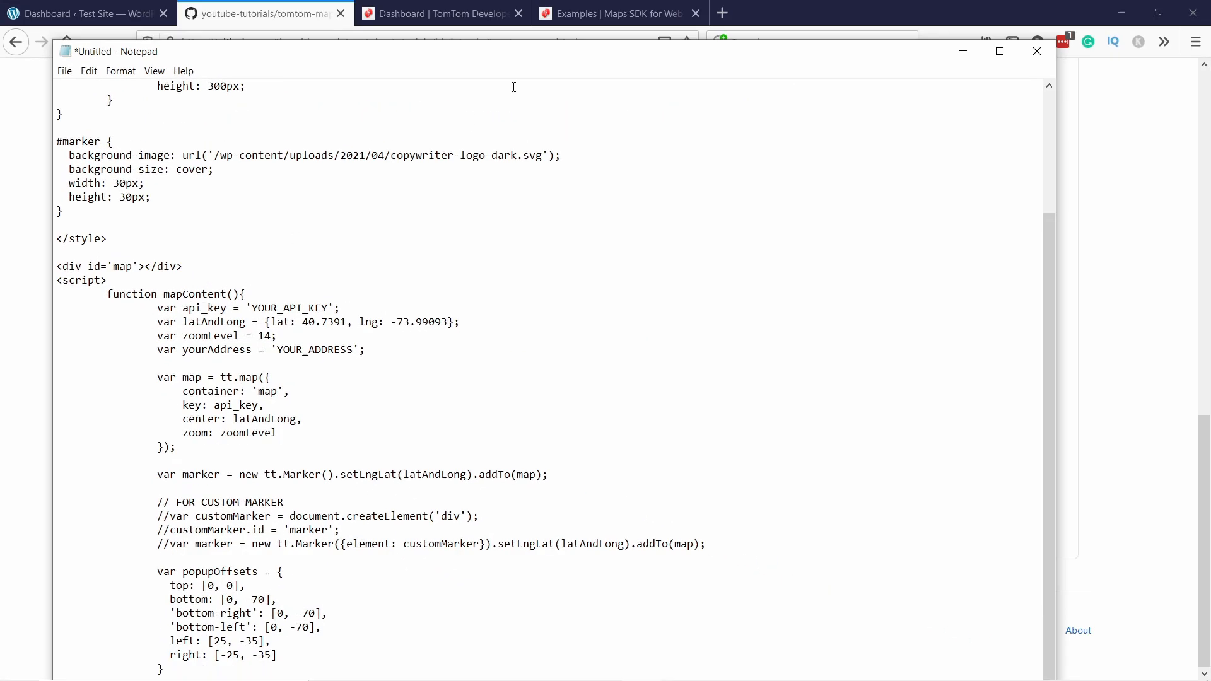
click(442, 13)
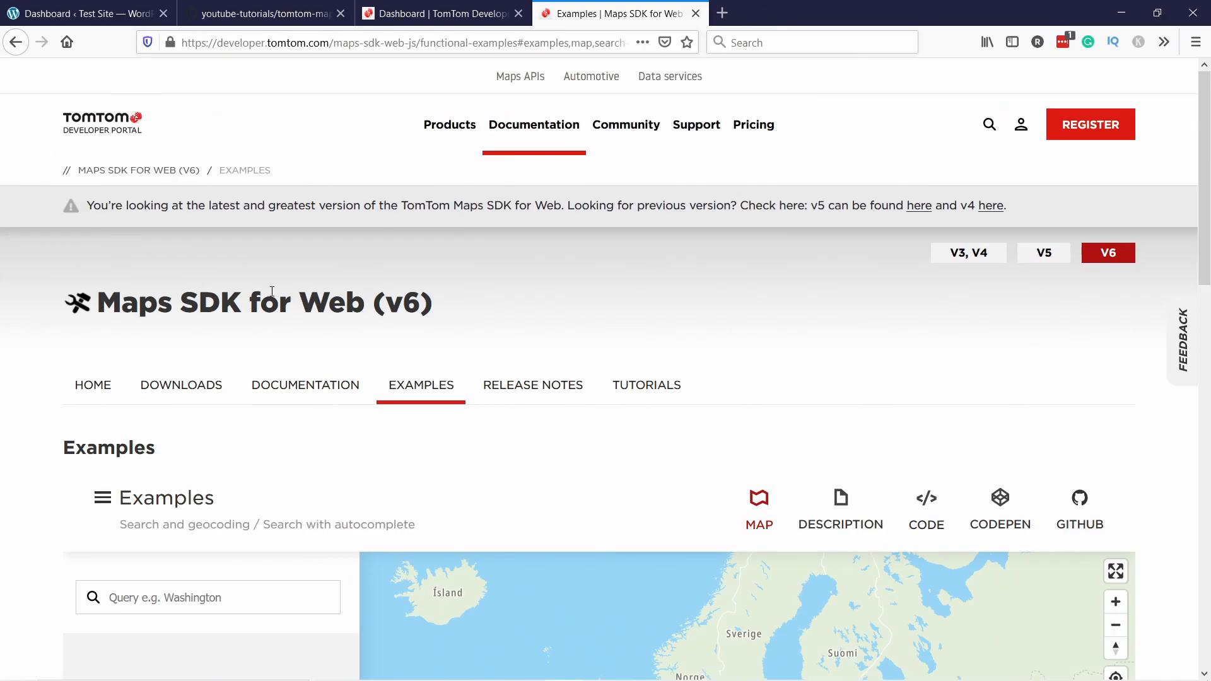
mouse_move(456, 236)
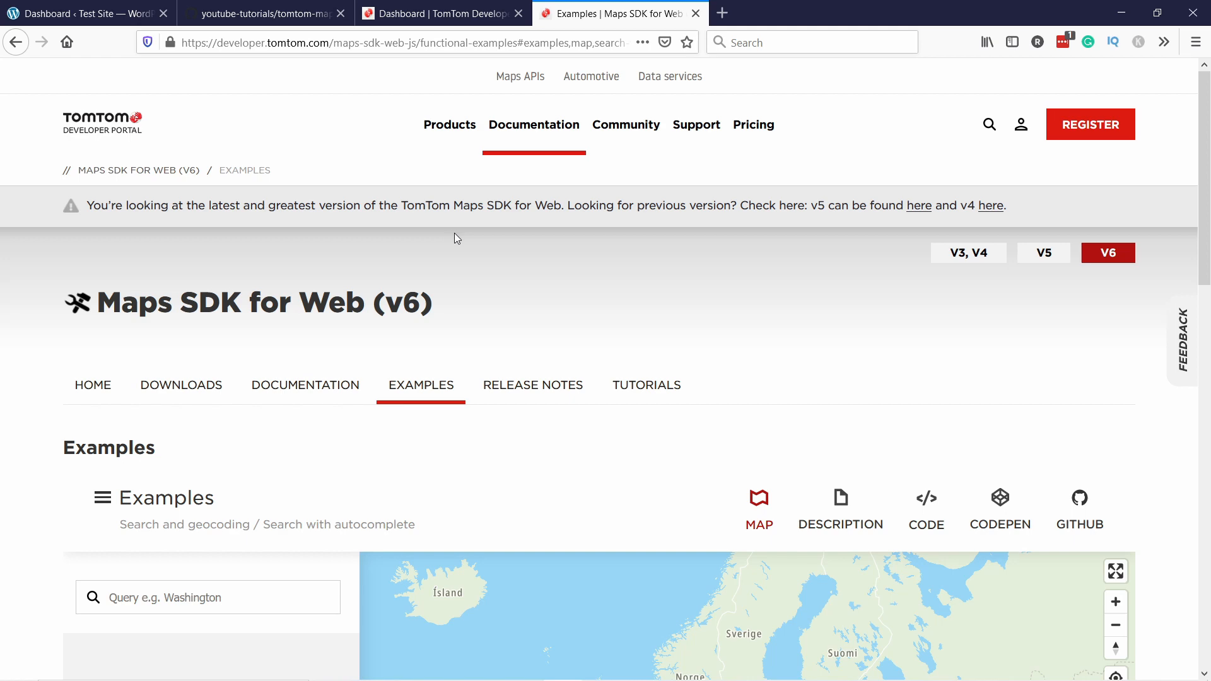
Search 123 5th Avenue, Brooklyn in the Maps SDK example to reveal its coordinates.
scroll(down, 3)
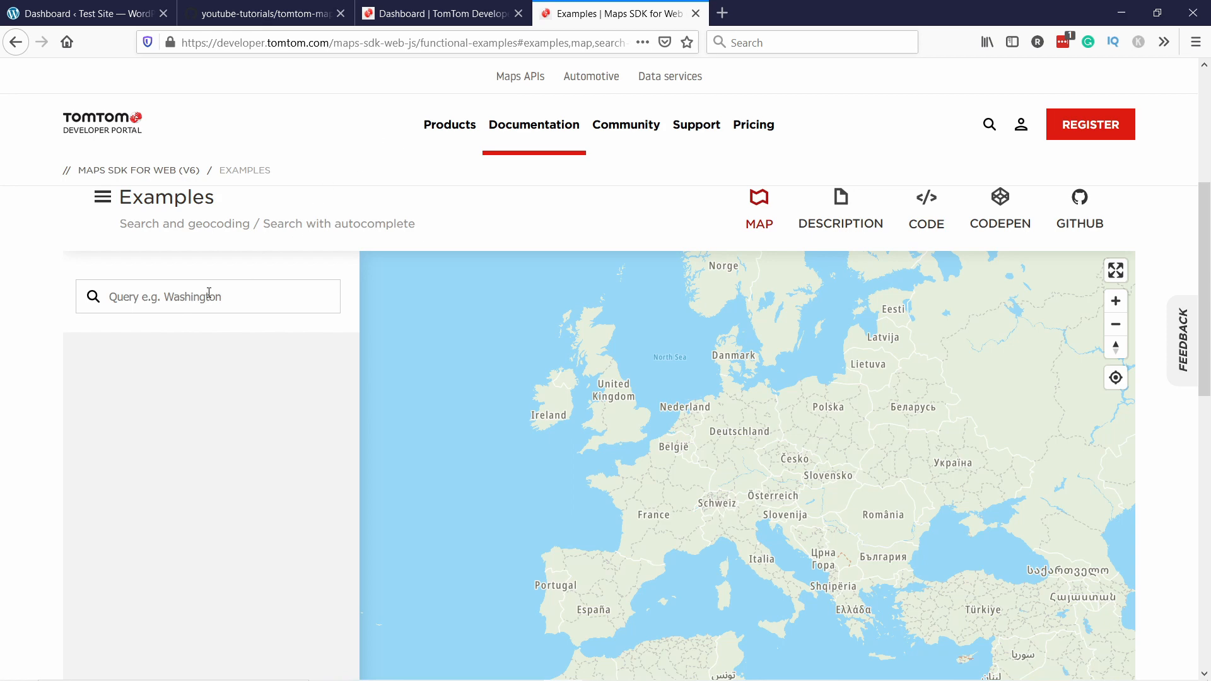
text(123 5th Ave, New York, NY 12004.)
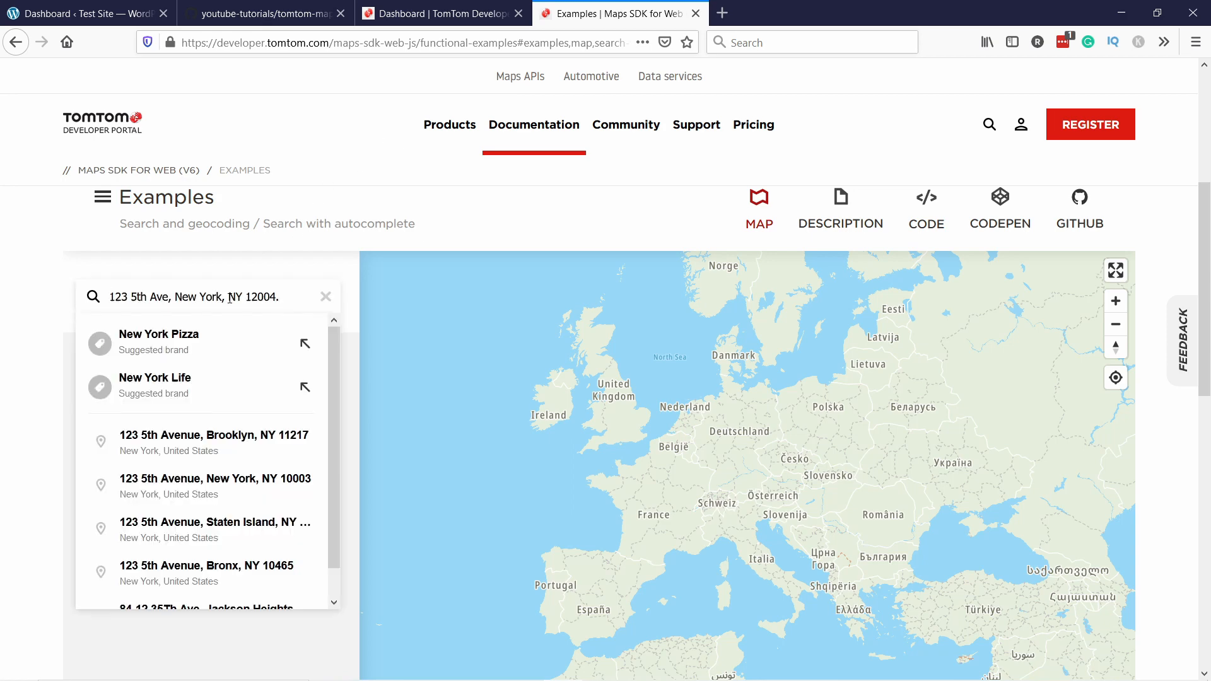
key(Backspace)
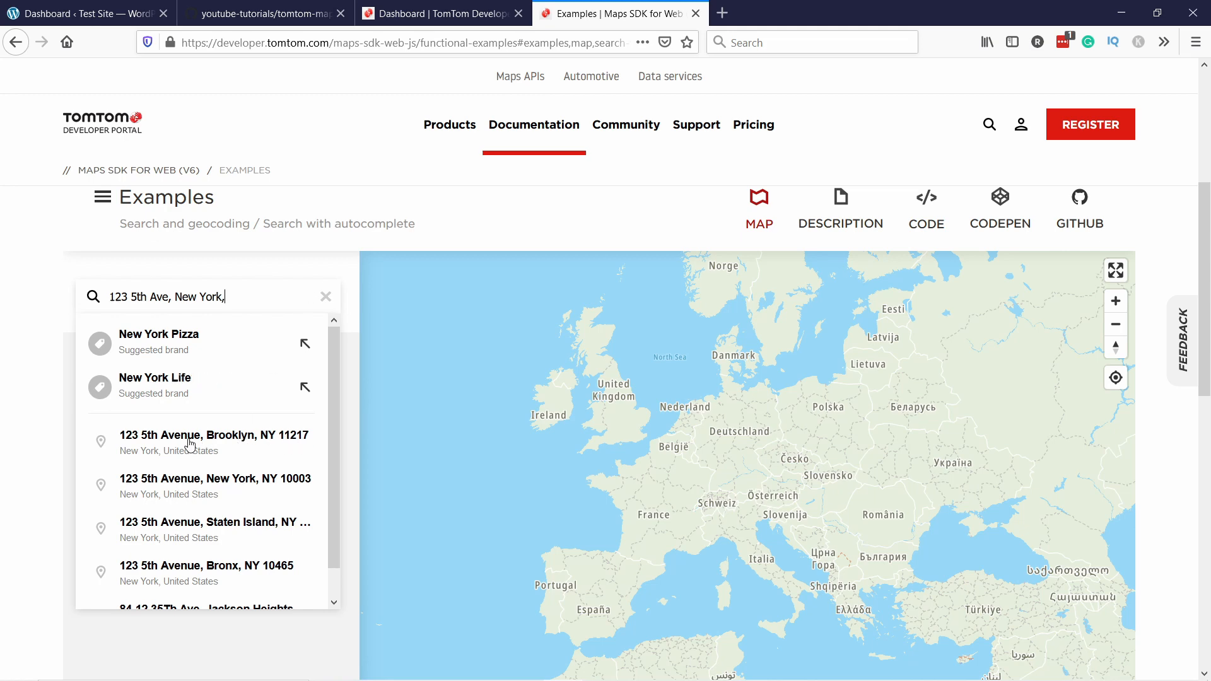
click(213, 441)
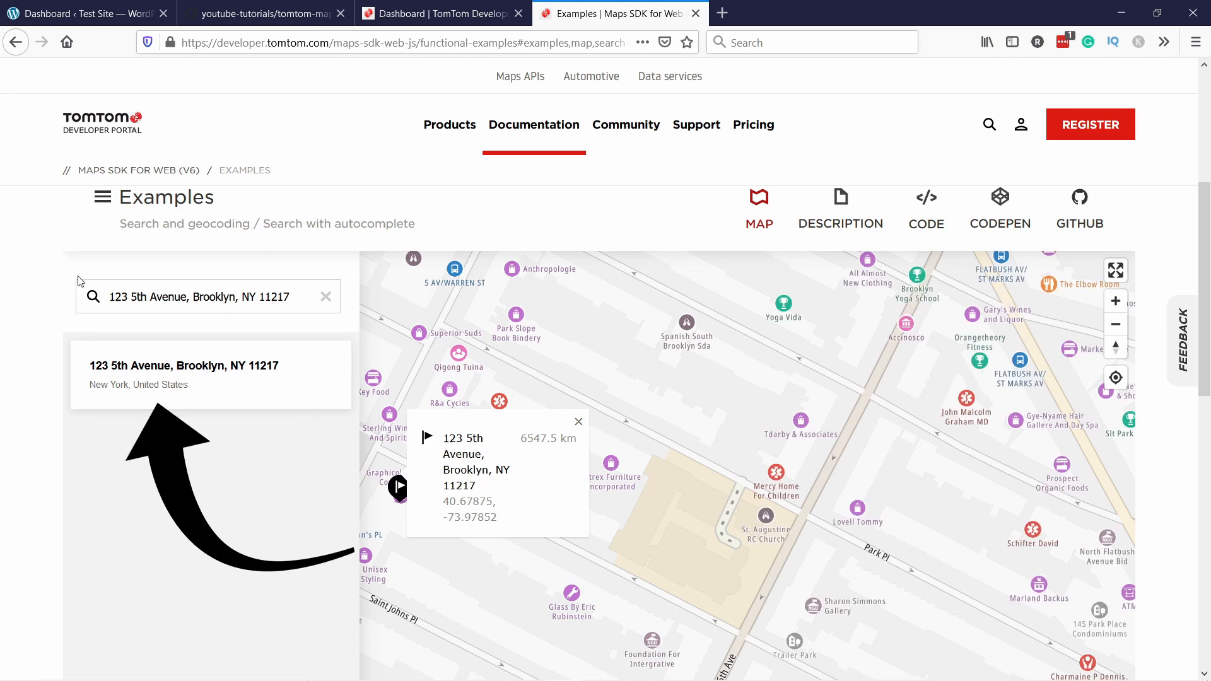
mouse_move(145, 369)
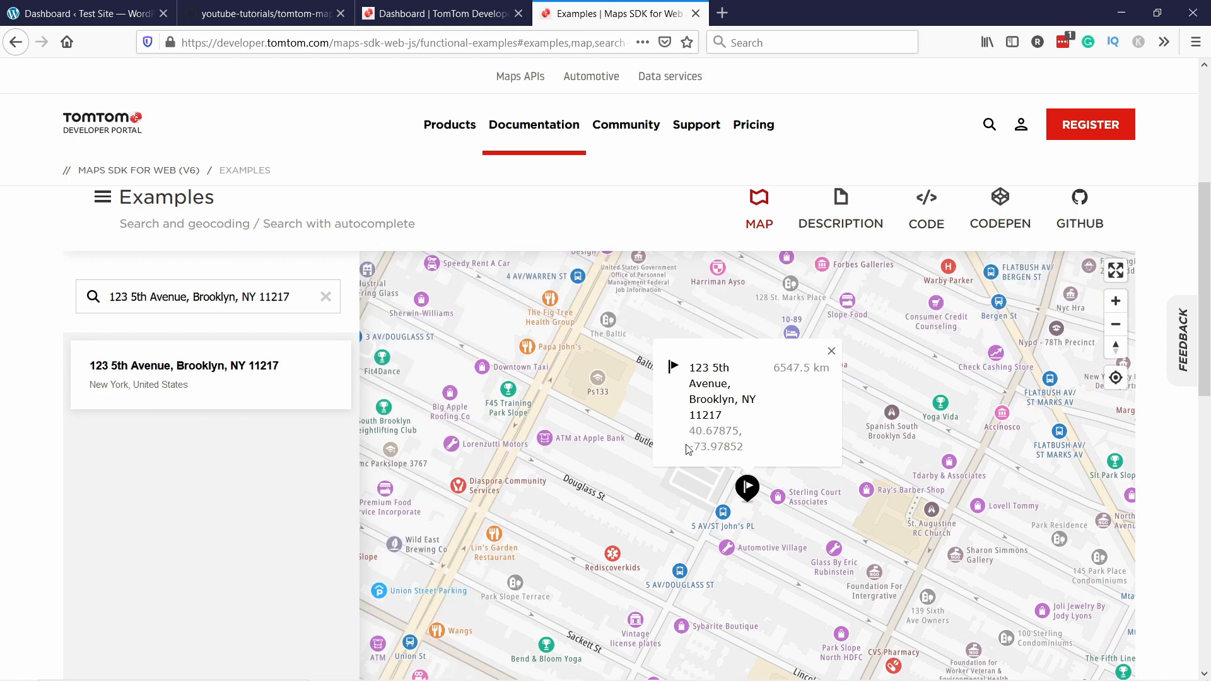
Replace the map code's lat with 40.67875 and lng with -73.97852.
double_click(713, 430)
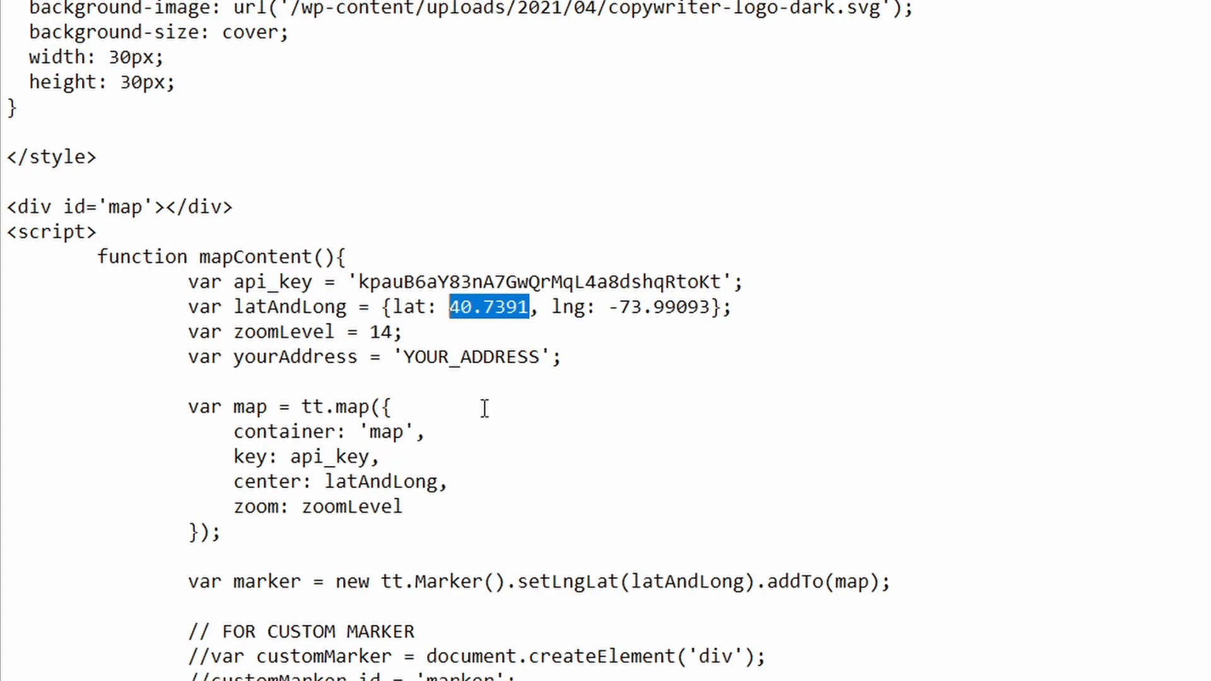
text(40.67875)
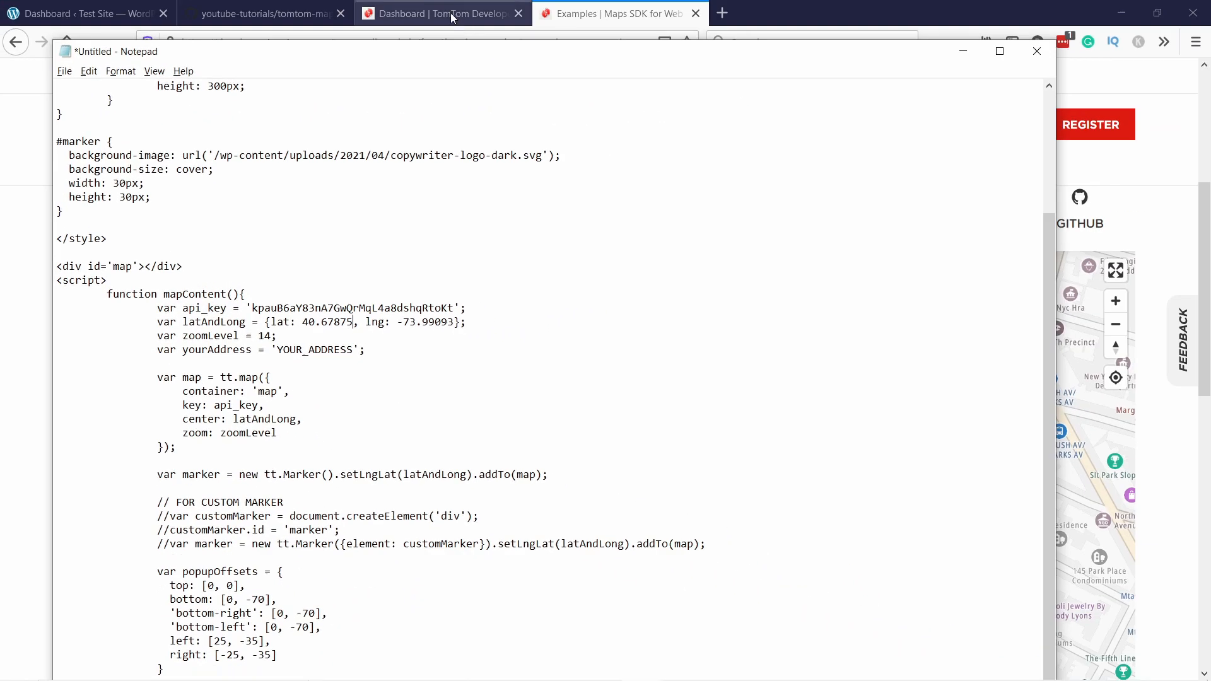
click(614, 13)
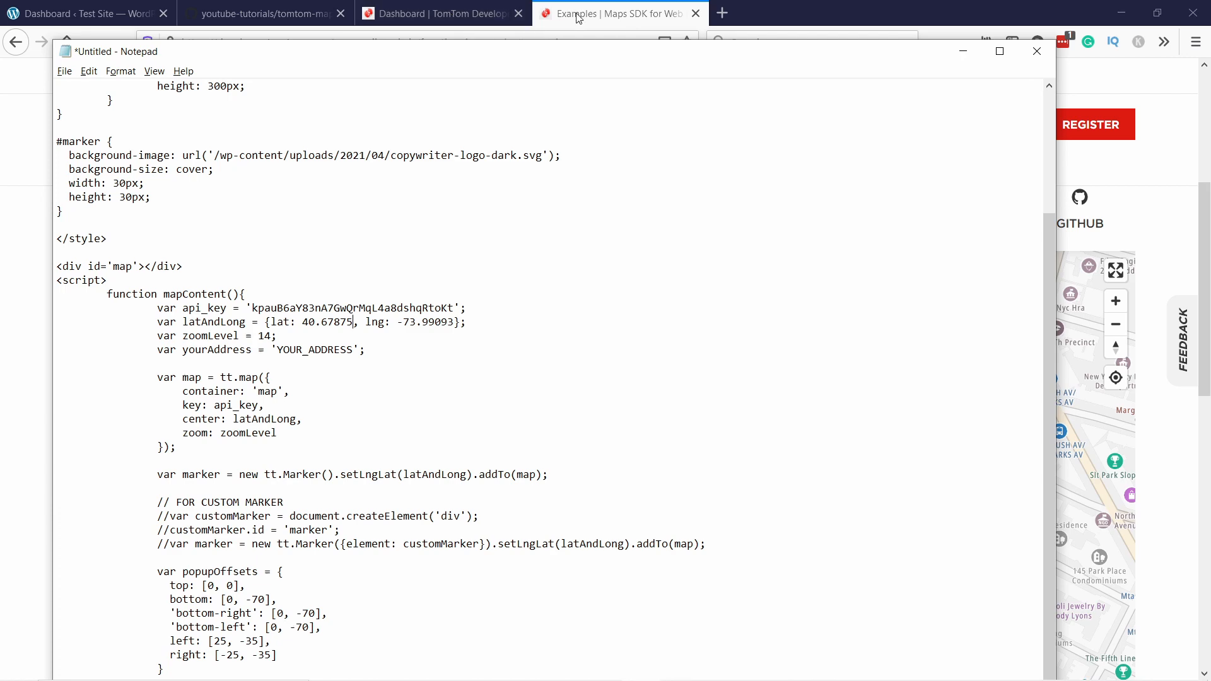
click(613, 13)
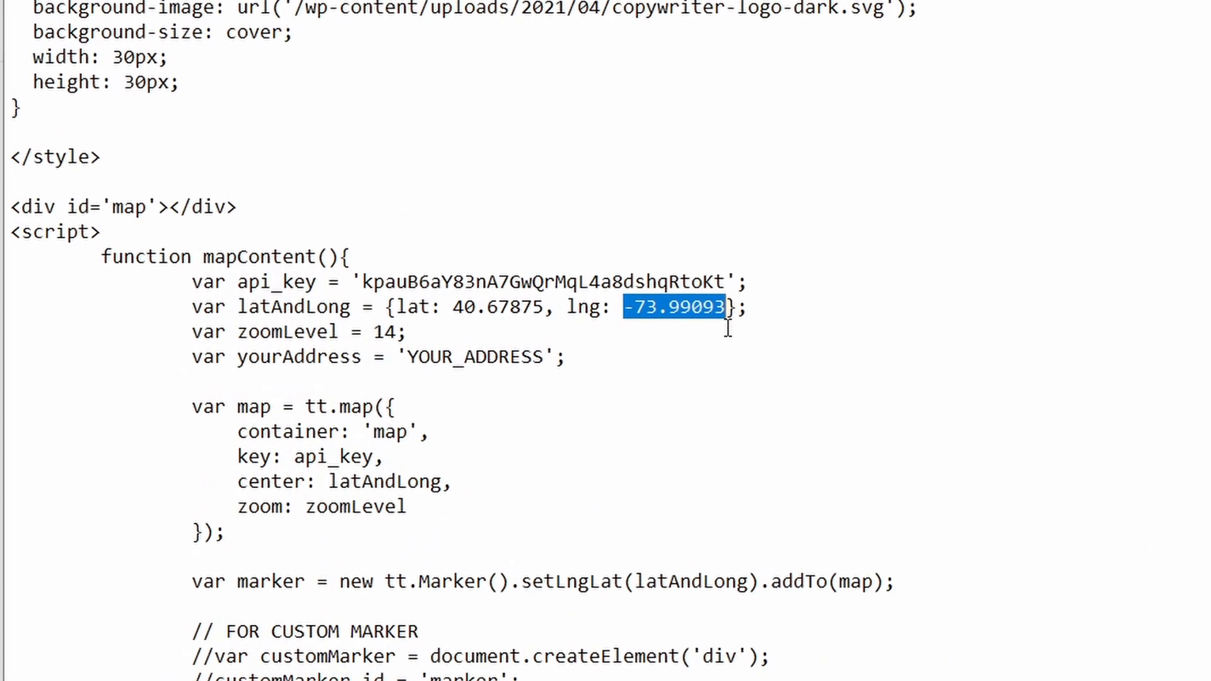
text(-73.97852)
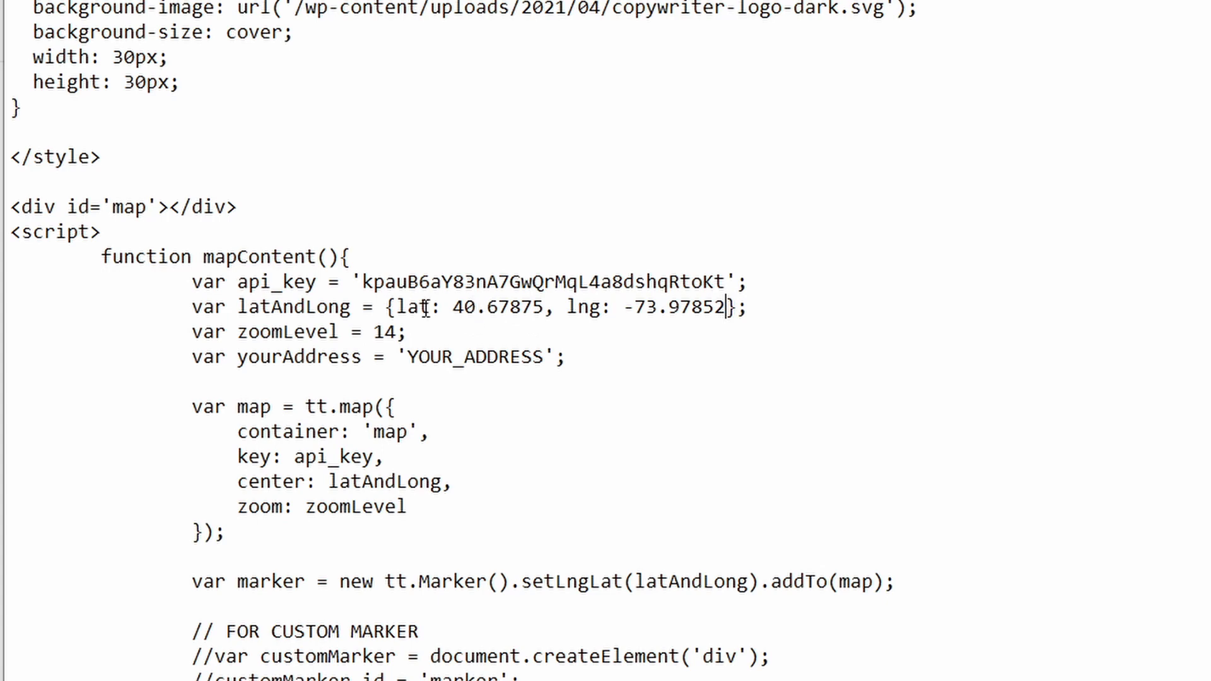
double_click(546, 306)
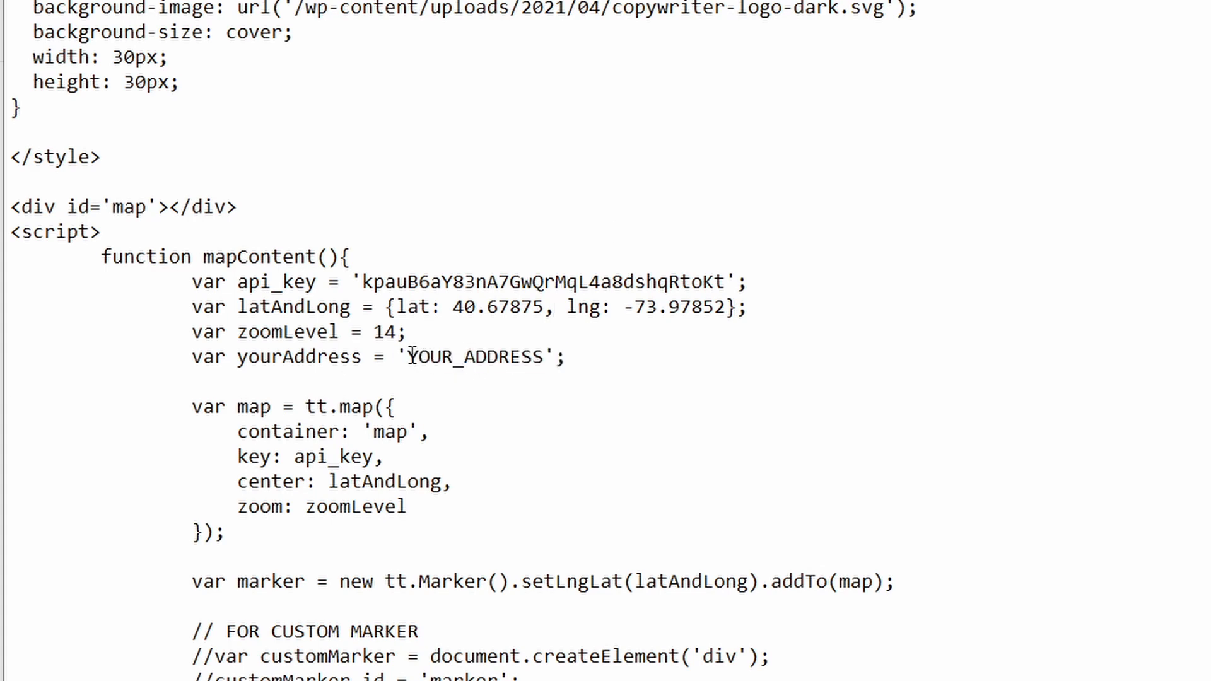
Enter the address 123 5th Avenue, Brooklyn, NY 11217 and copy all the map code.
text(123 5th Avenue, Brooklyn, NY 11217)
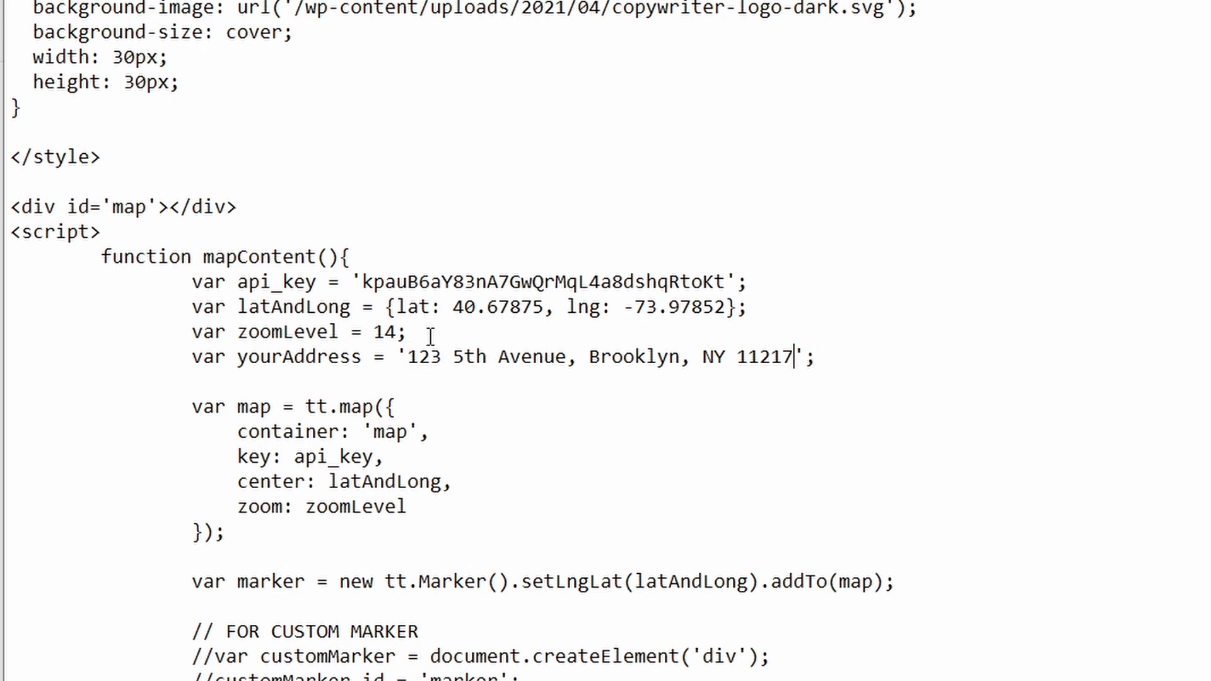
mouse_move(440, 315)
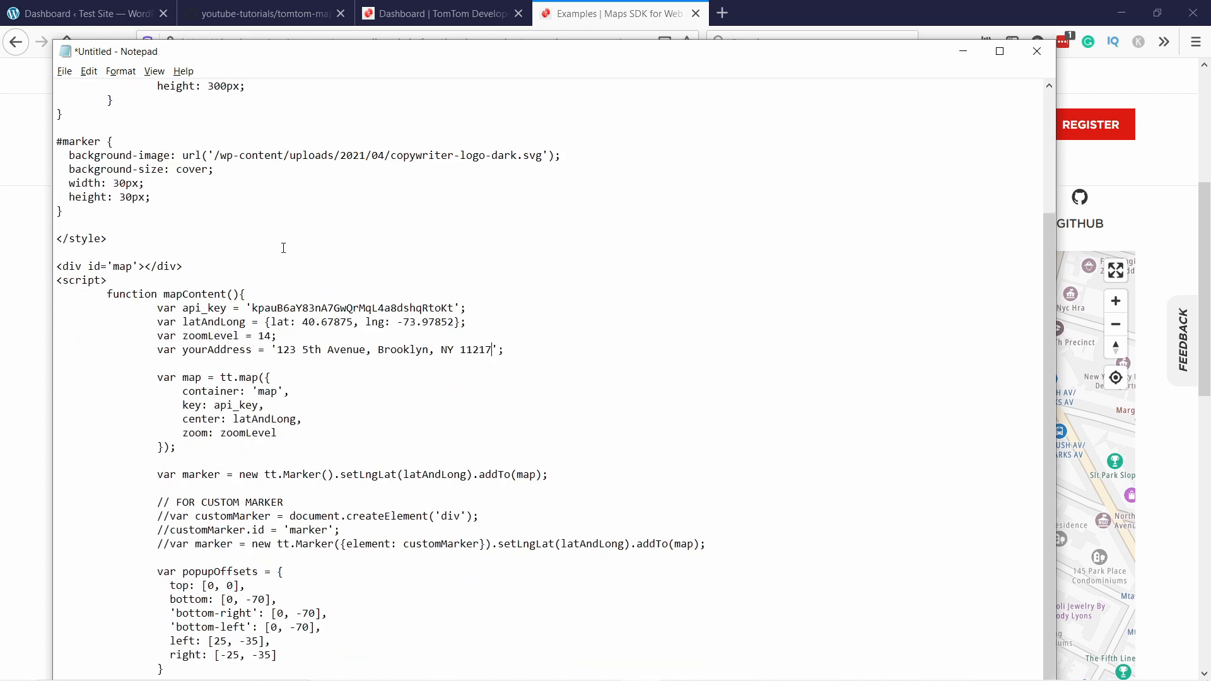
key(ctrl+a)
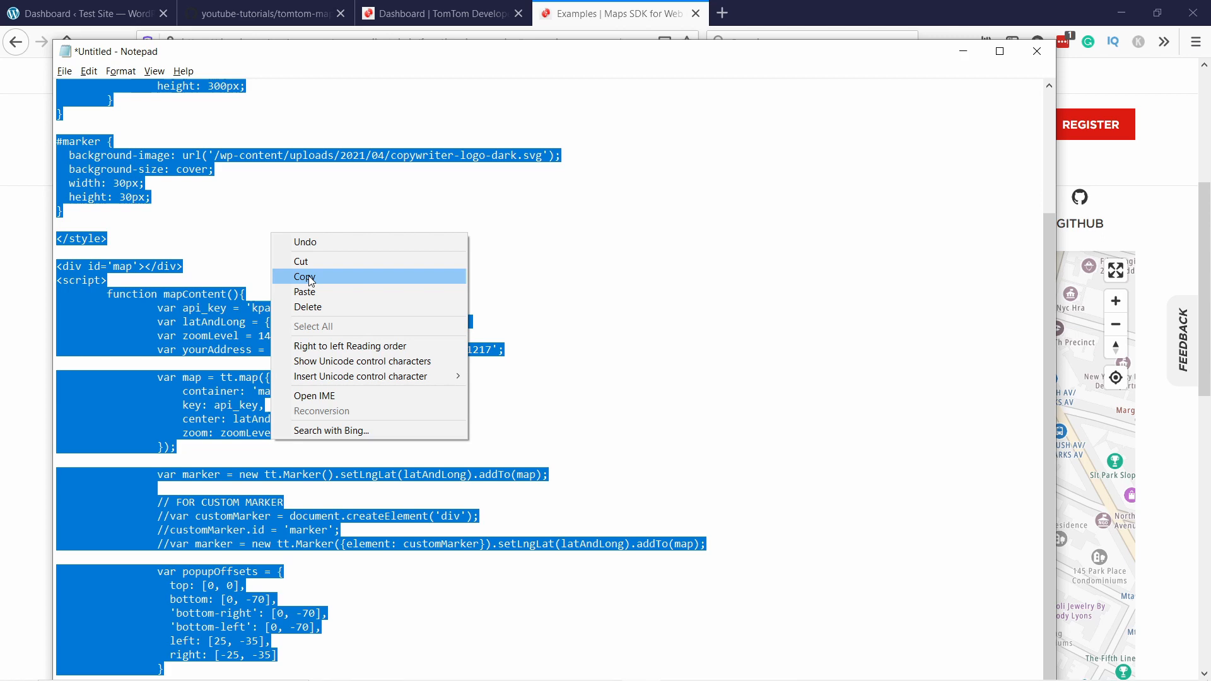
click(306, 277)
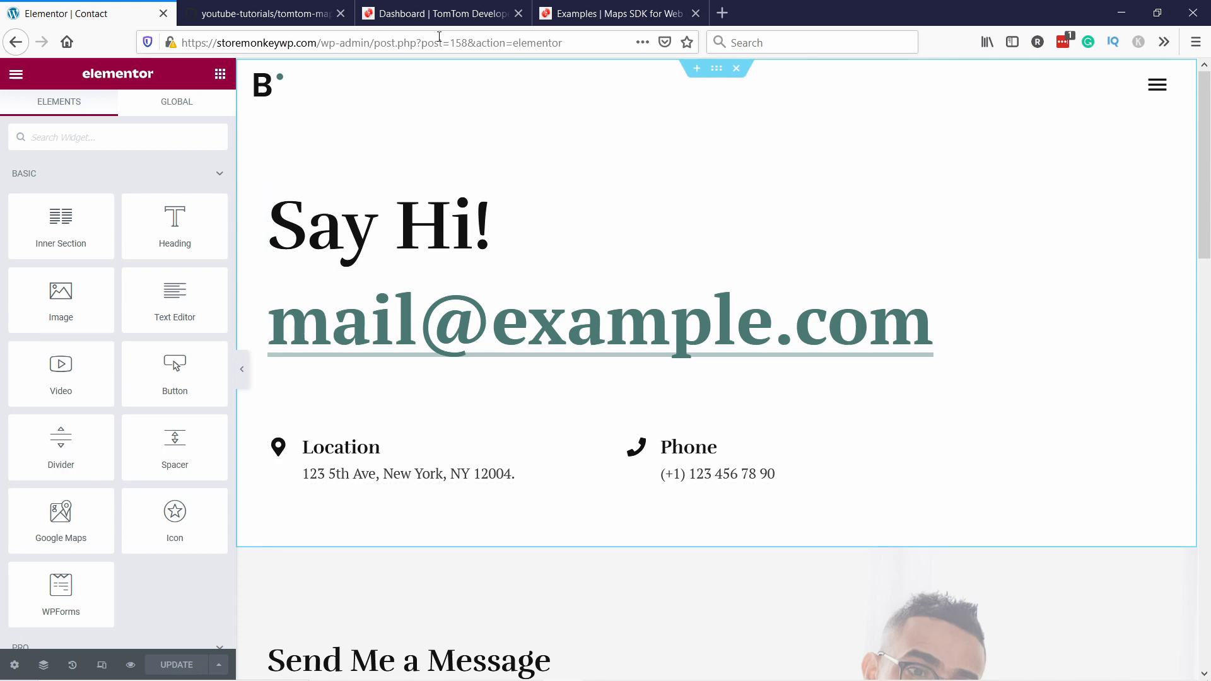
Add a section below the Location and Phone details and search widgets for 'html'.
scroll(down, 3)
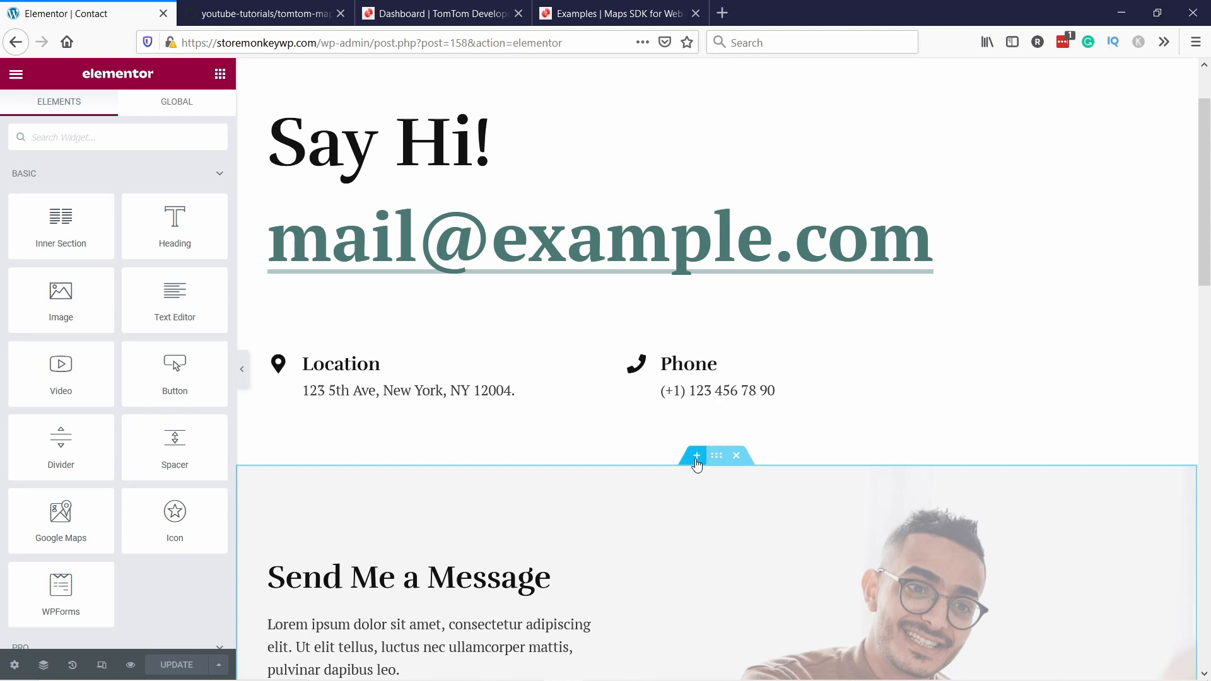
click(695, 455)
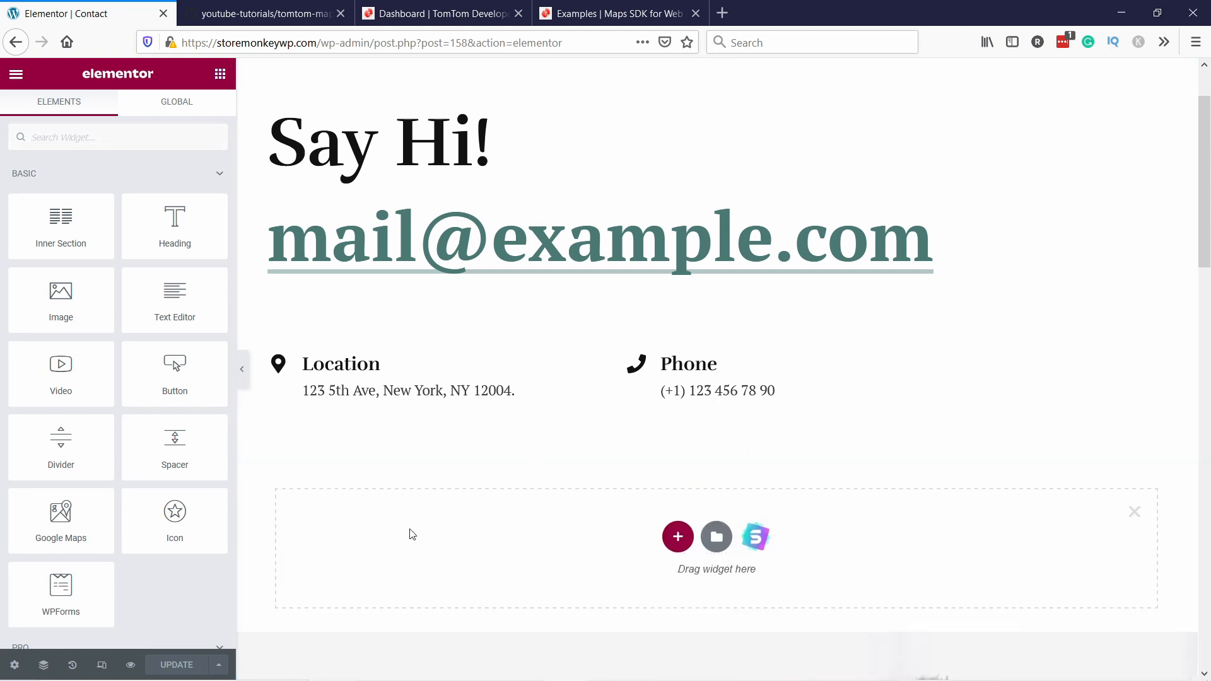
click(116, 137)
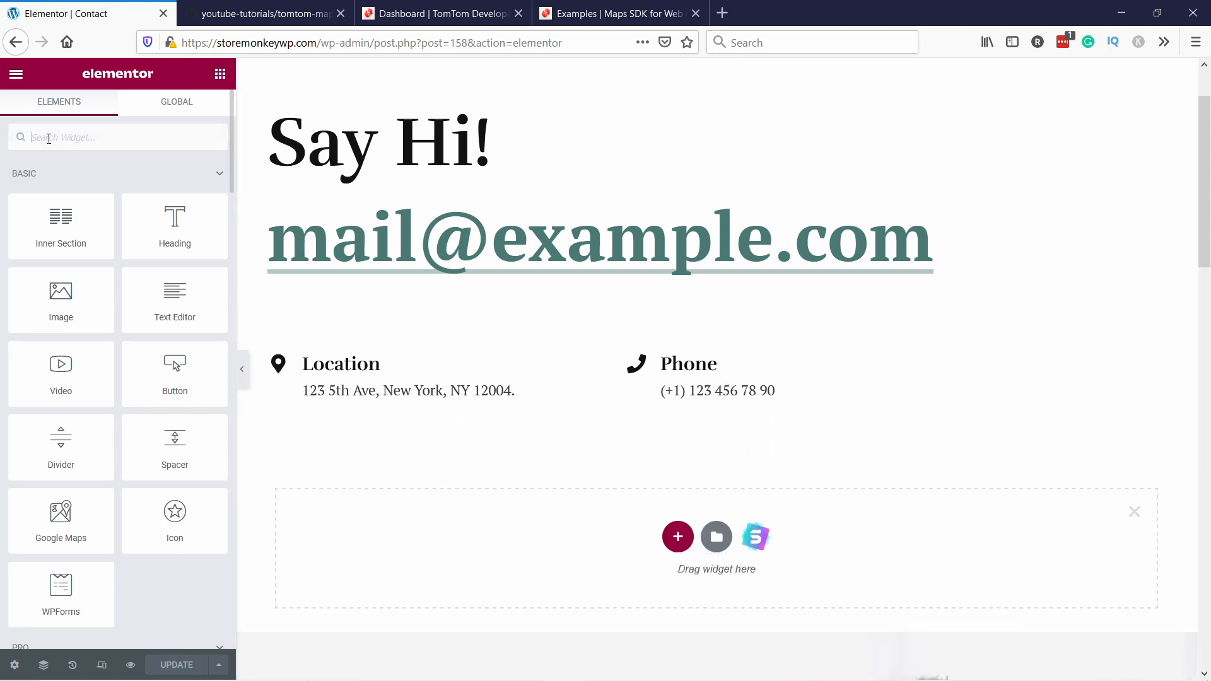
text(html)
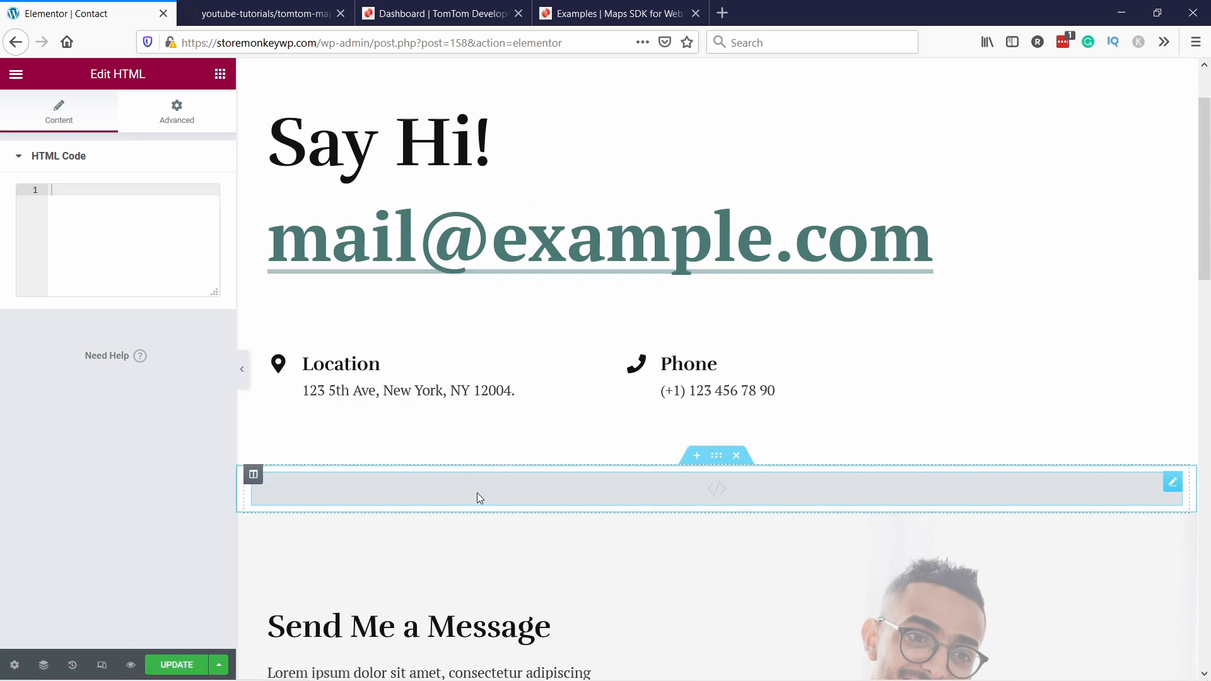
mouse_move(417, 474)
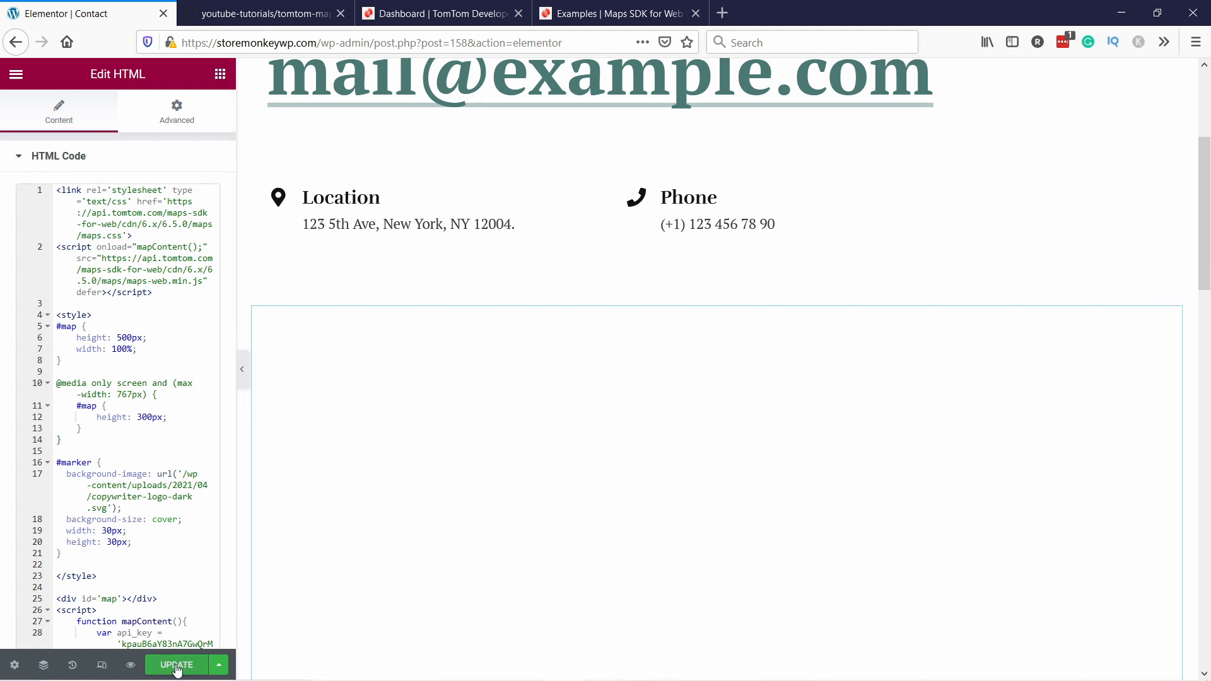
Update the Contact page with the map code and open its preview in a new tab.
click(176, 664)
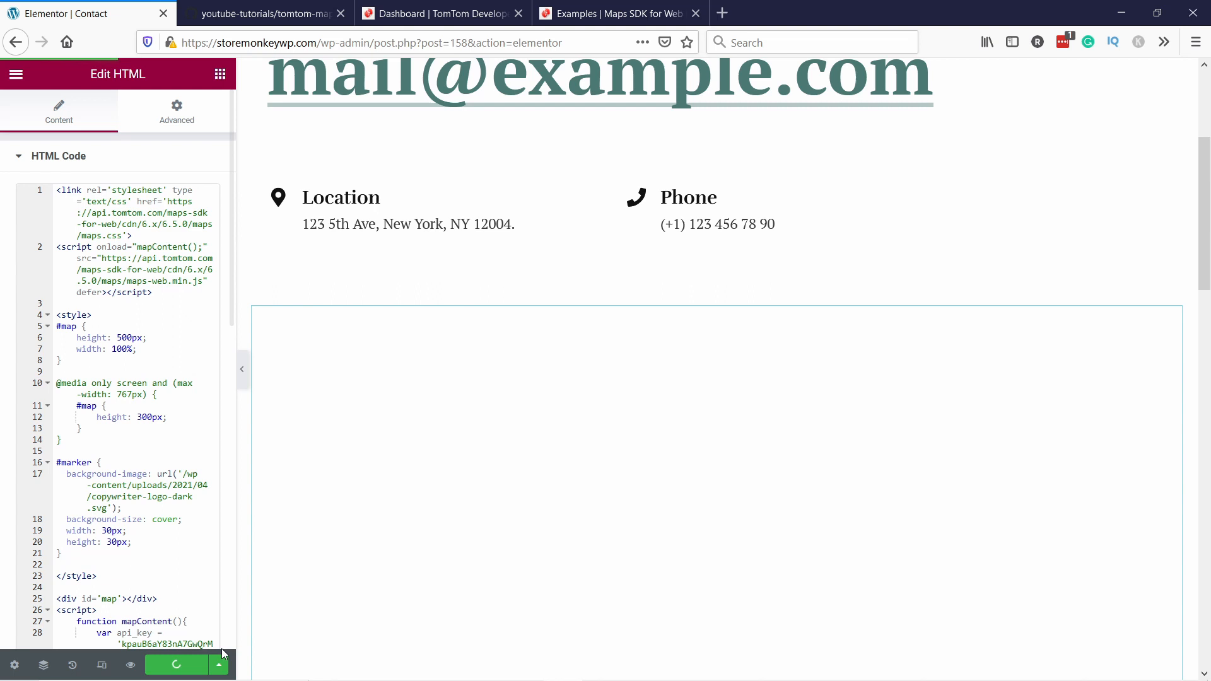
right_click(166, 487)
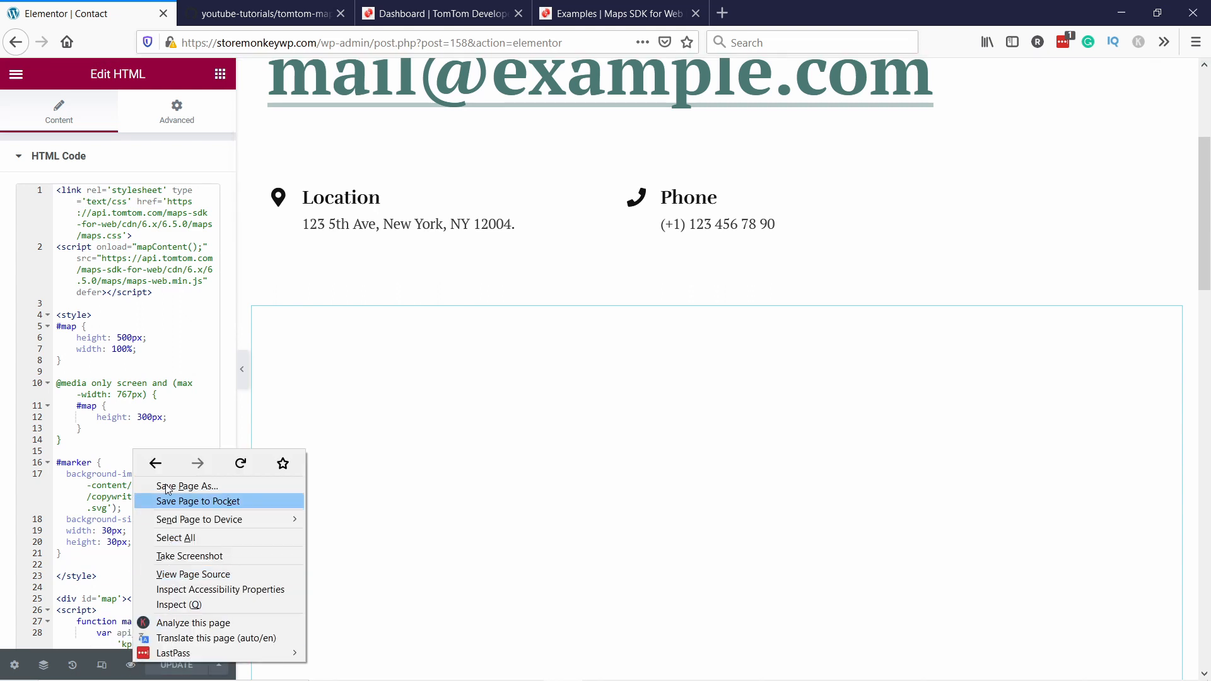
click(262, 13)
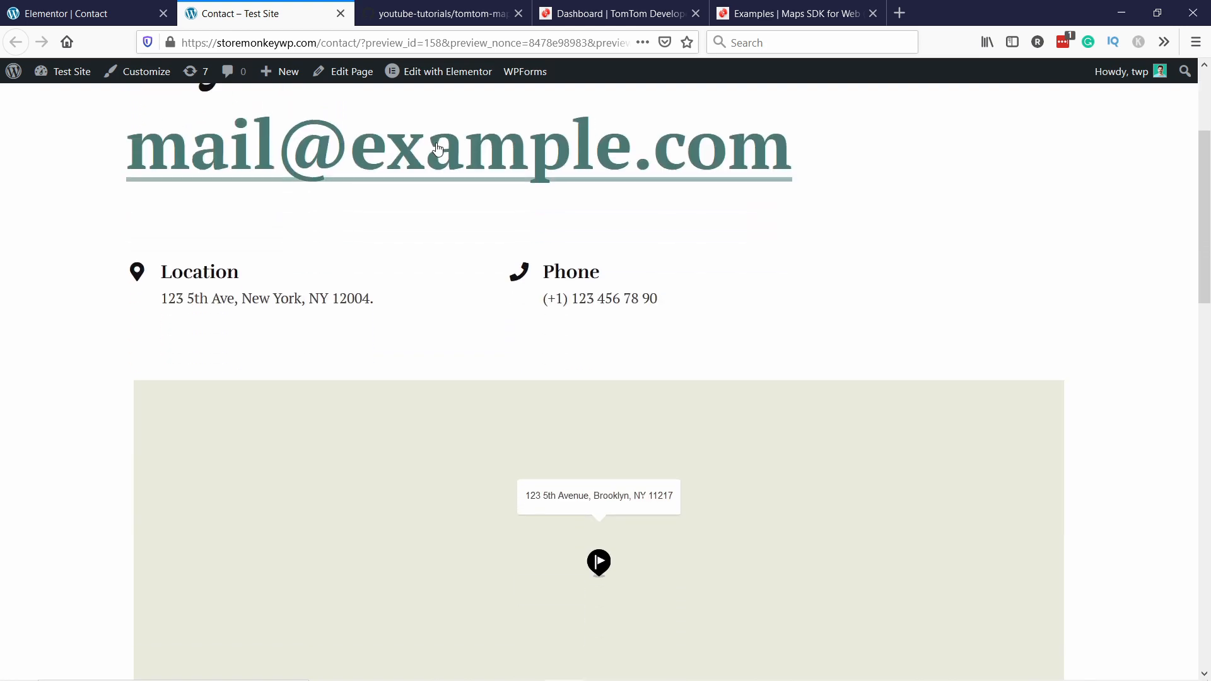
scroll(down, 3)
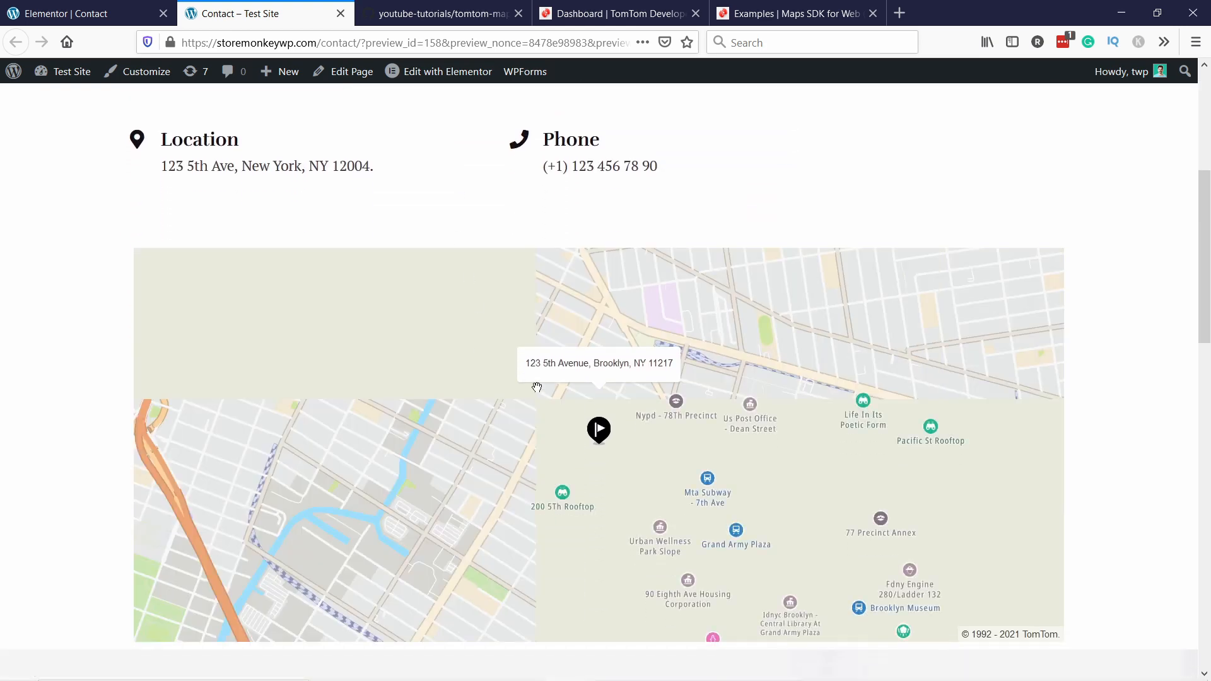
scroll(down, 3)
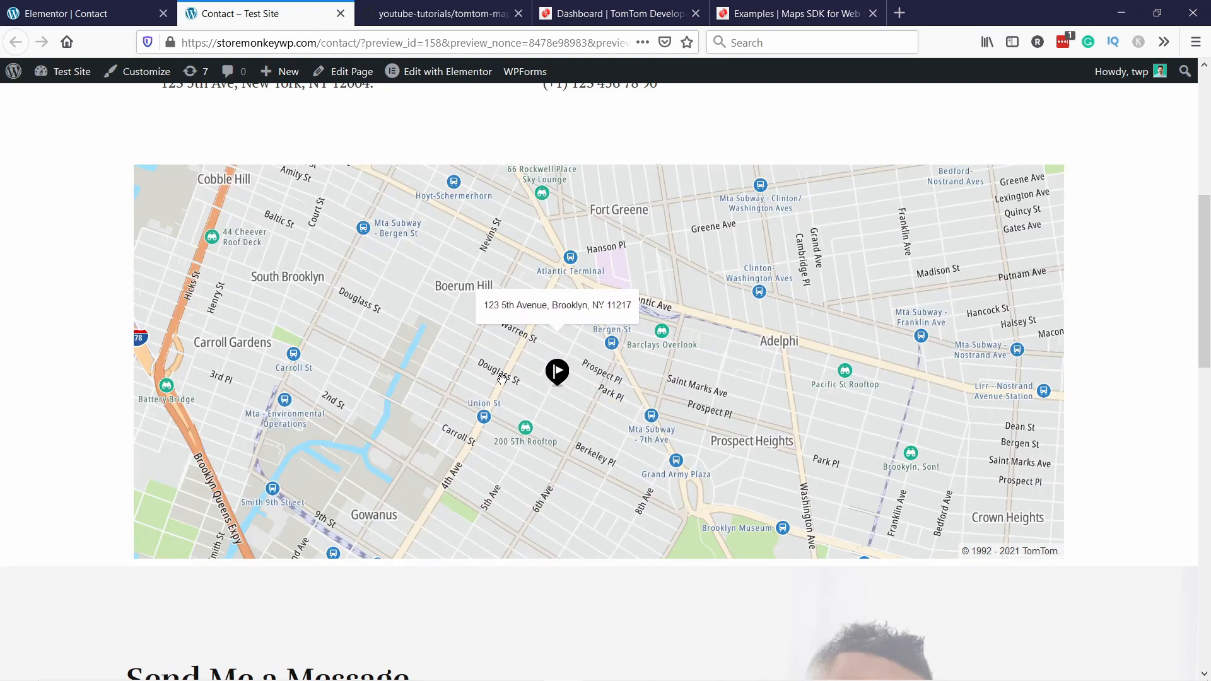
mouse_move(522, 304)
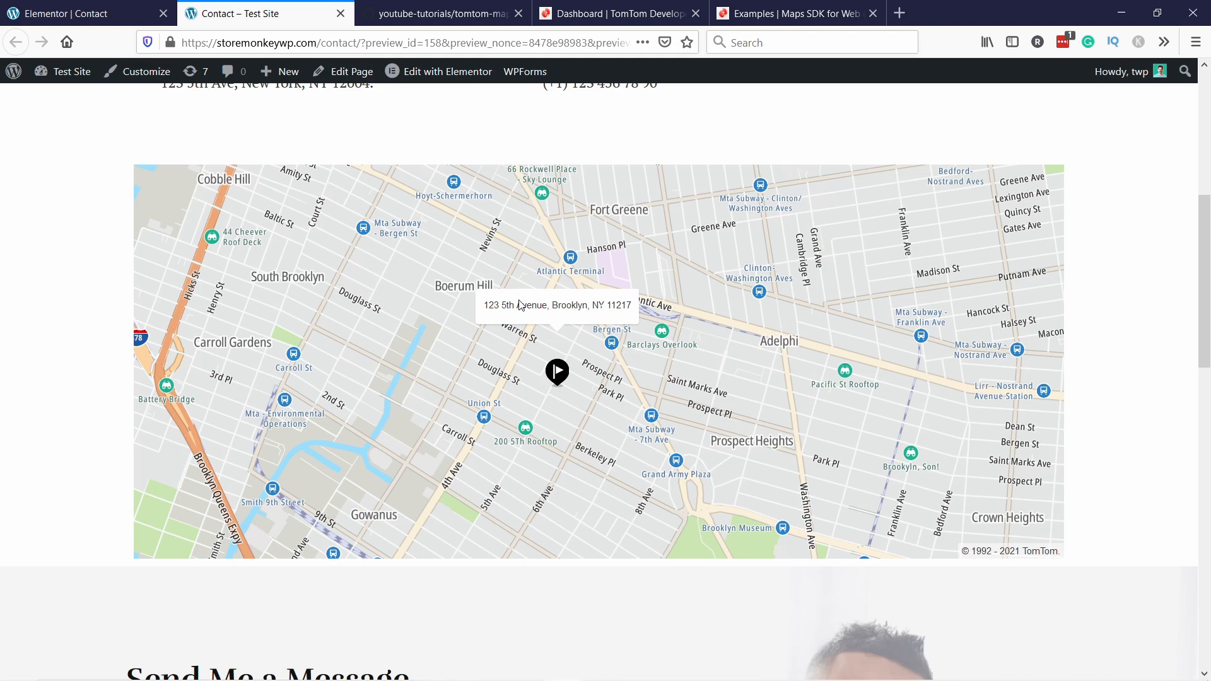
mouse_move(545, 396)
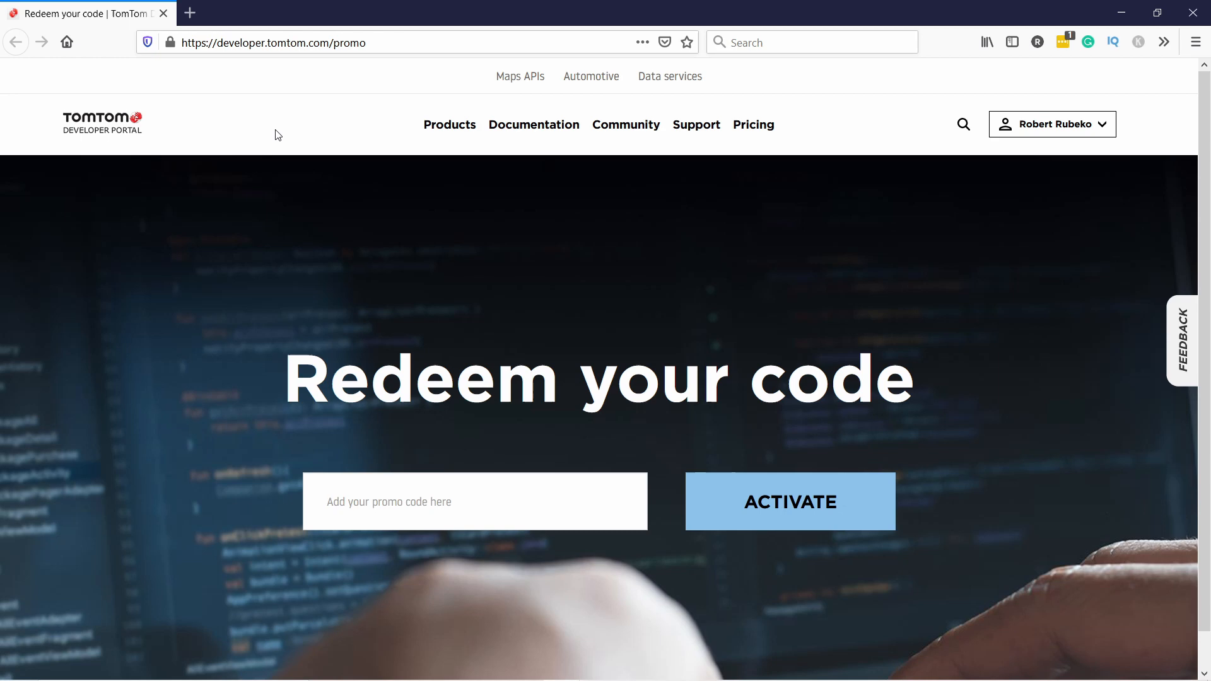
click(309, 42)
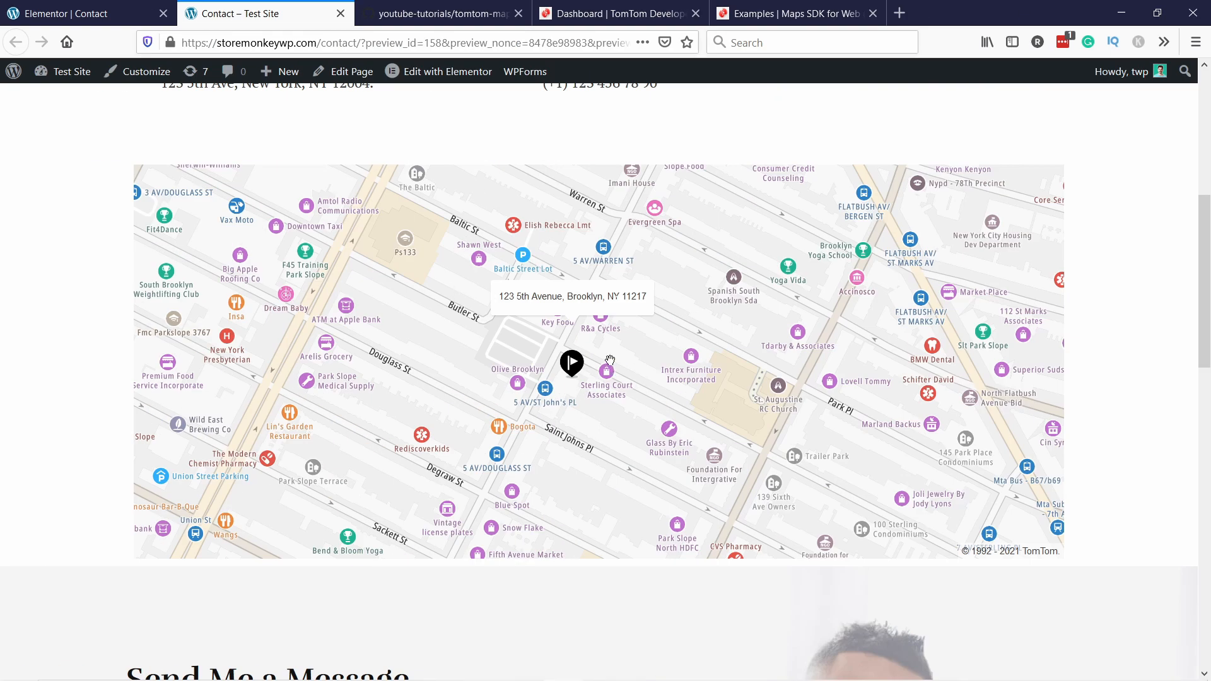
mouse_move(547, 333)
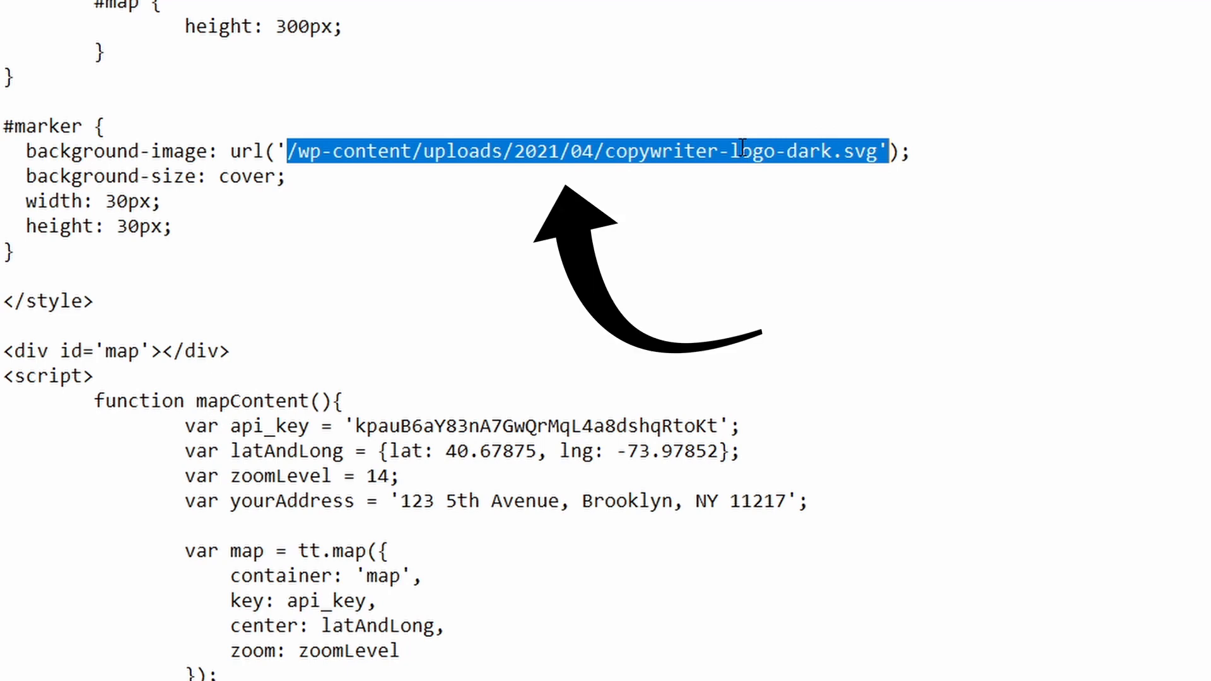
Comment out the default tt.Marker line in the Notepad code with //.
scroll(down, 3)
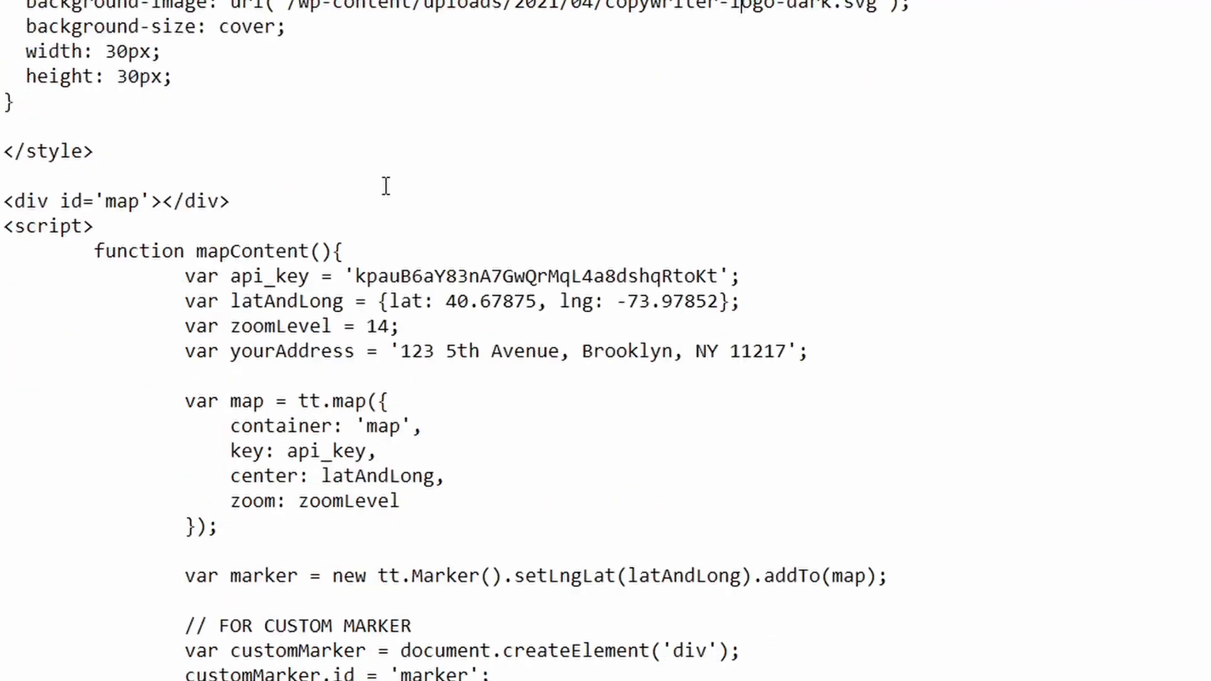
scroll(down, 3)
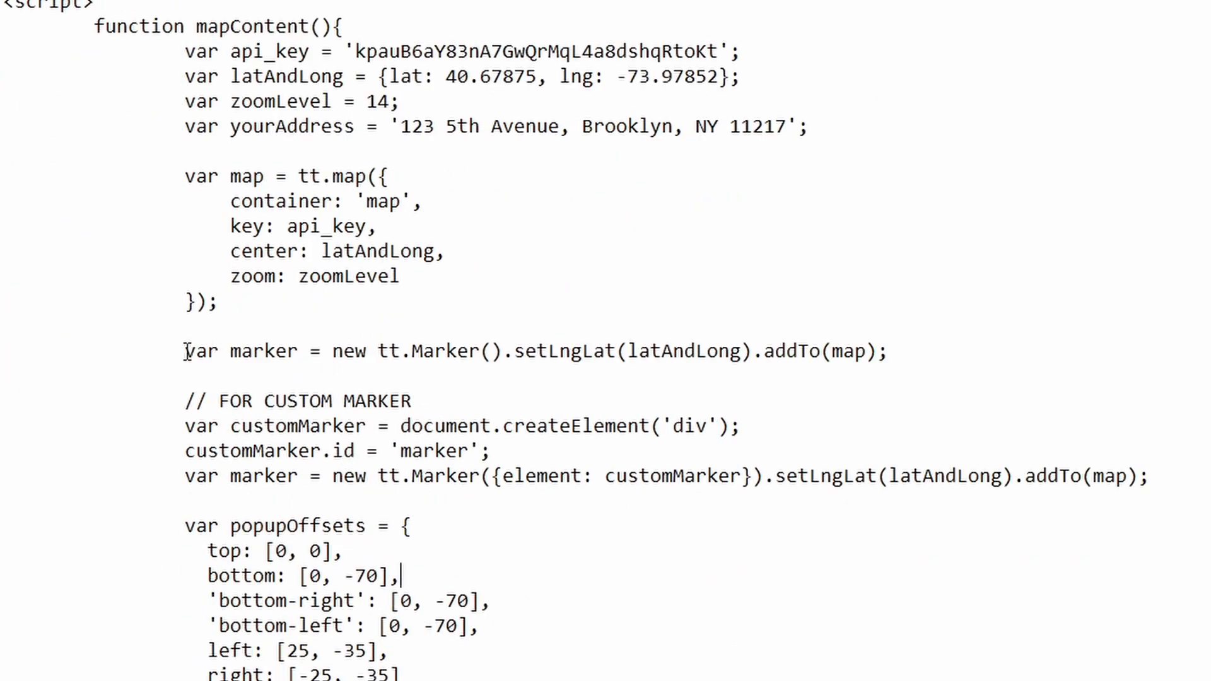
text(//)
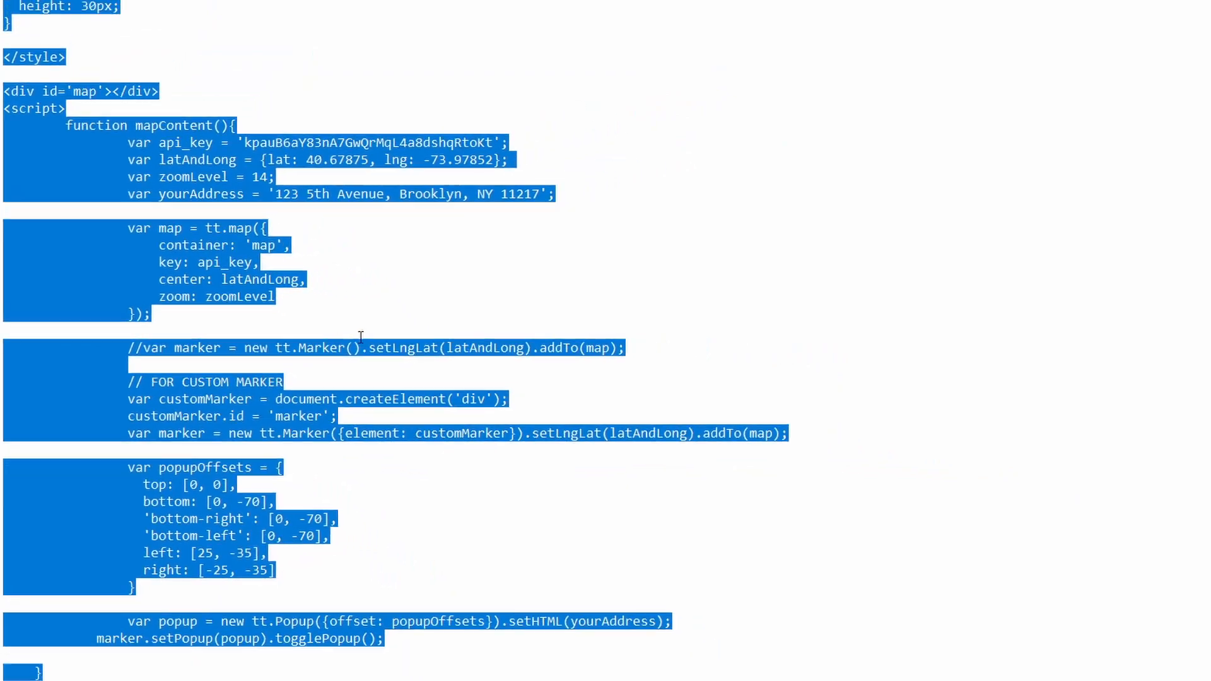
Paste the revised code into the Elementor HTML widget, update the page and preview it.
key(alt+tab)
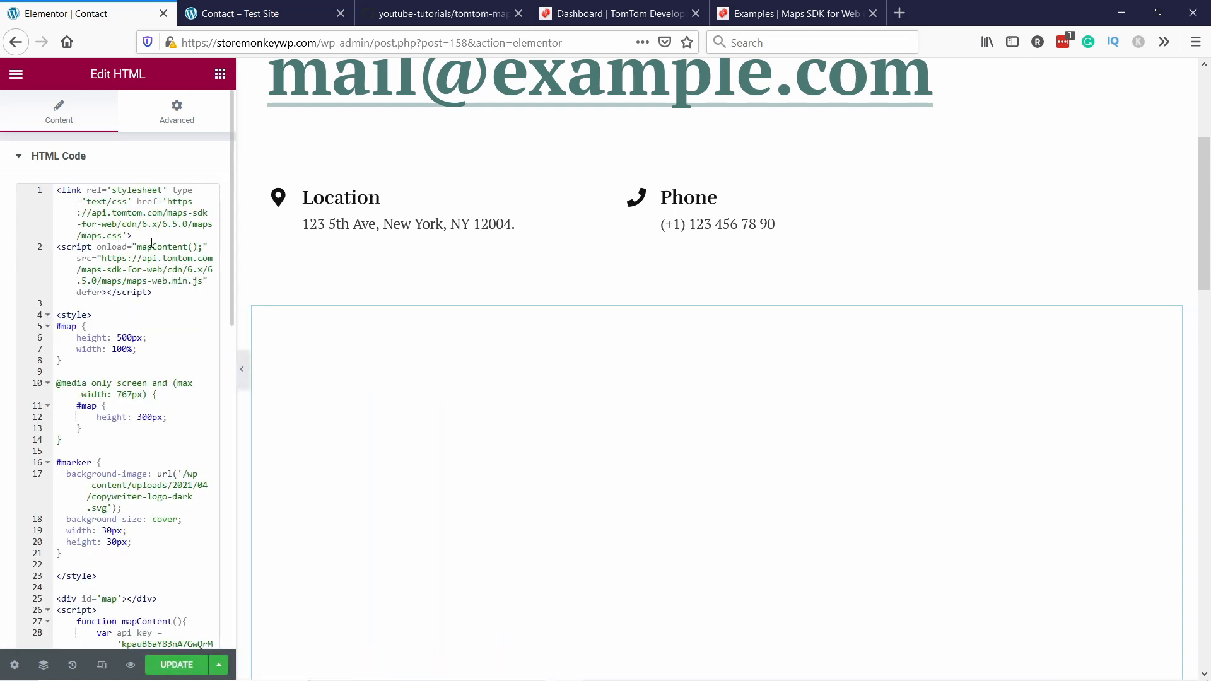
click(176, 665)
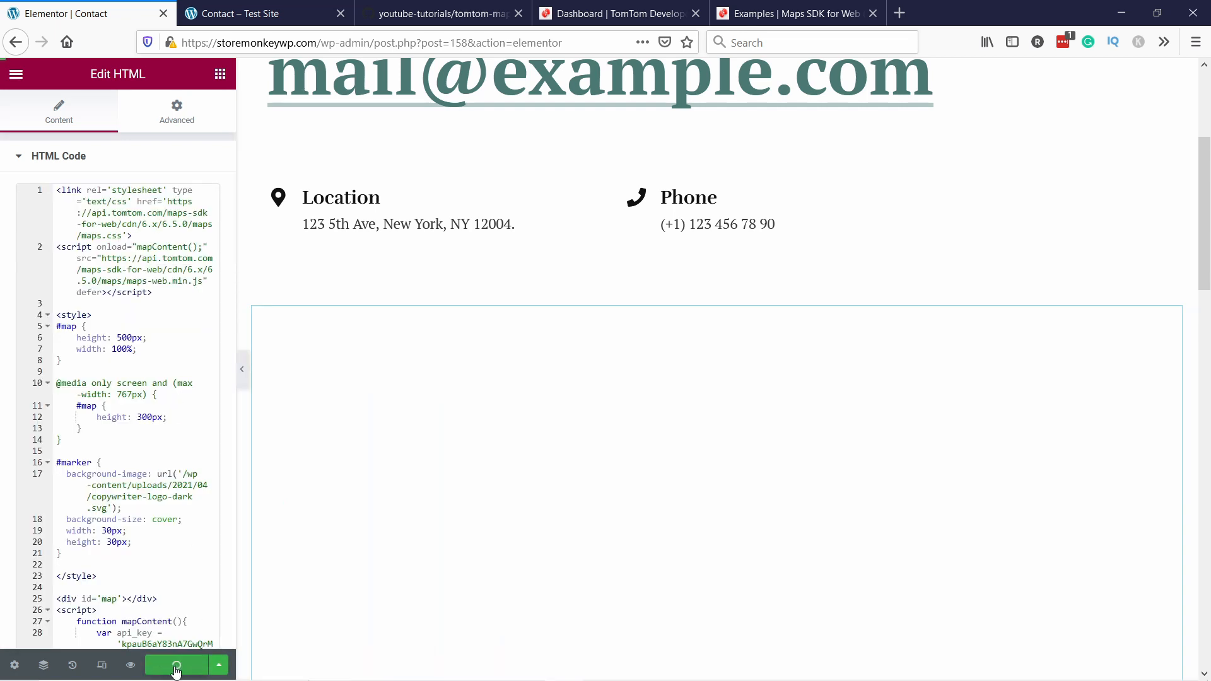
click(176, 665)
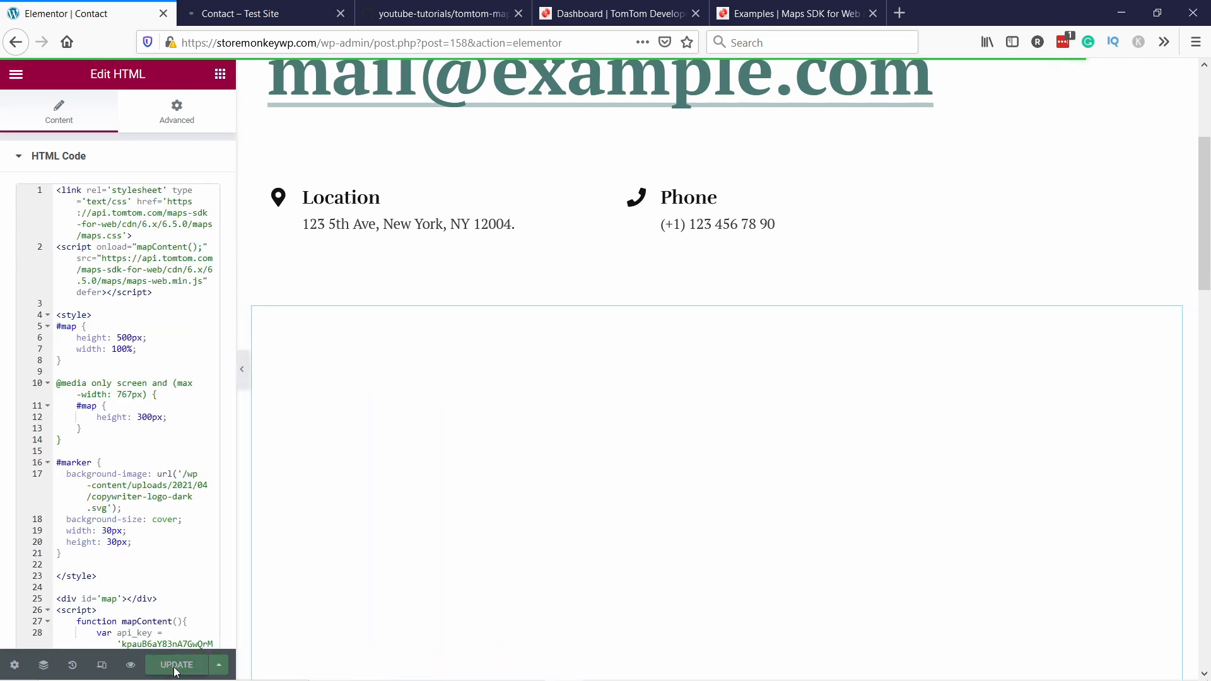
click(175, 665)
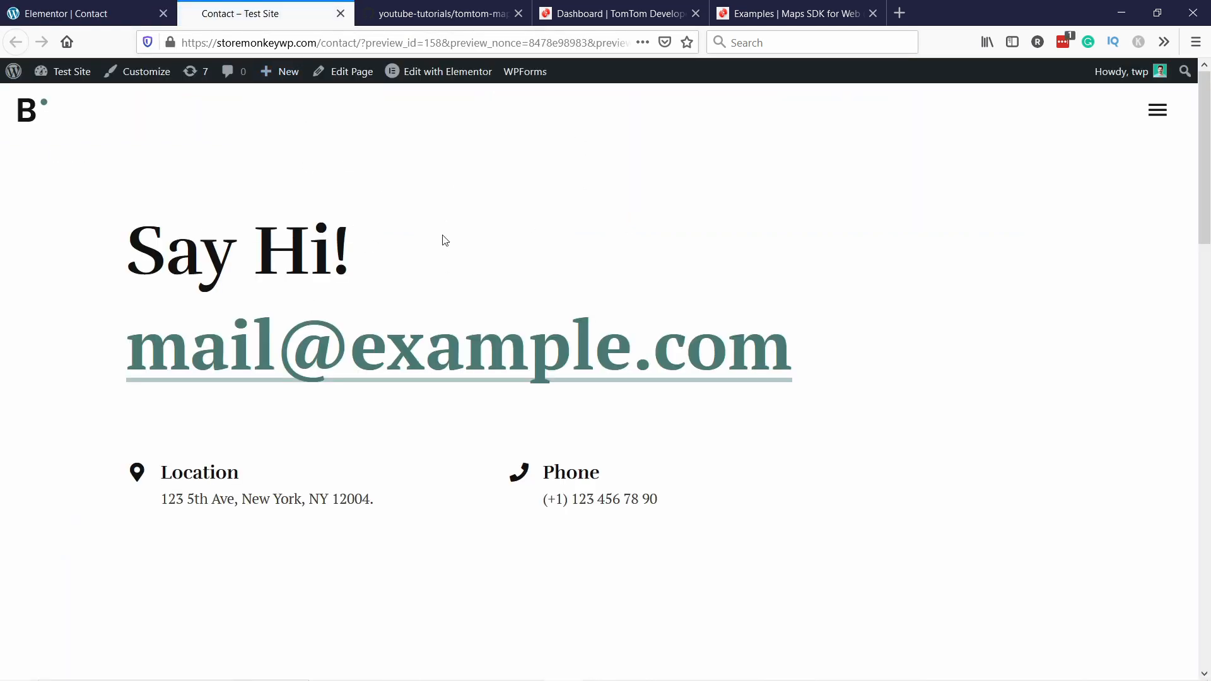
scroll(down, 3)
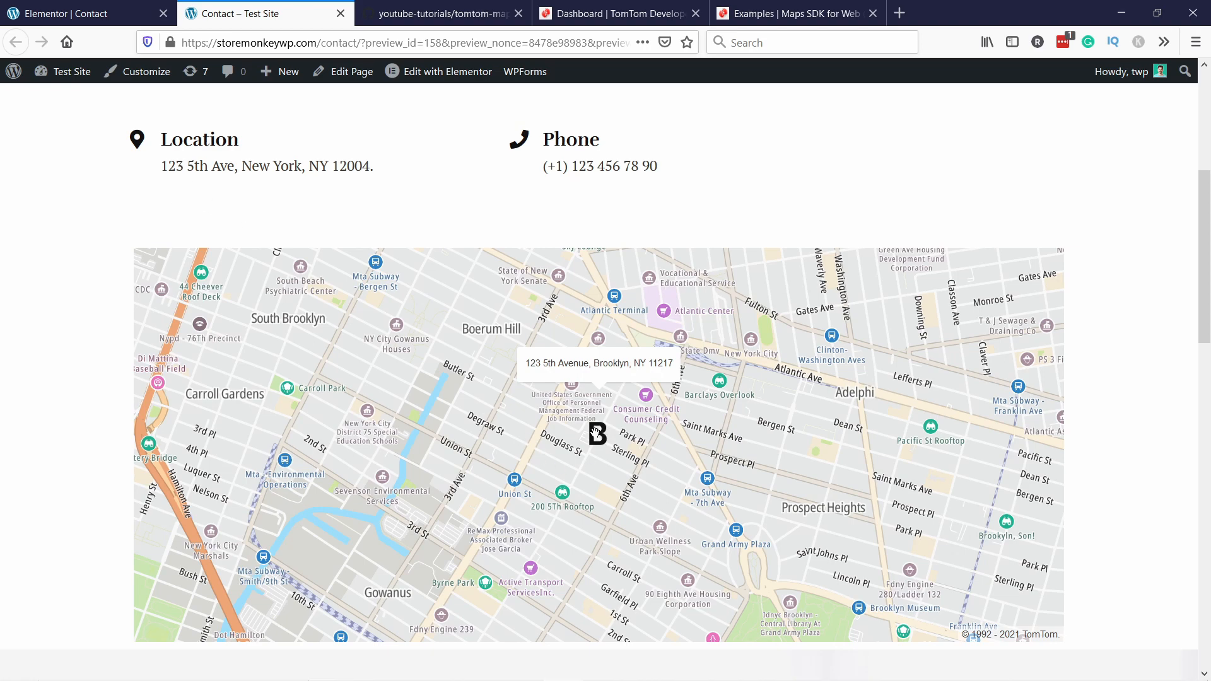
scroll(up, 3)
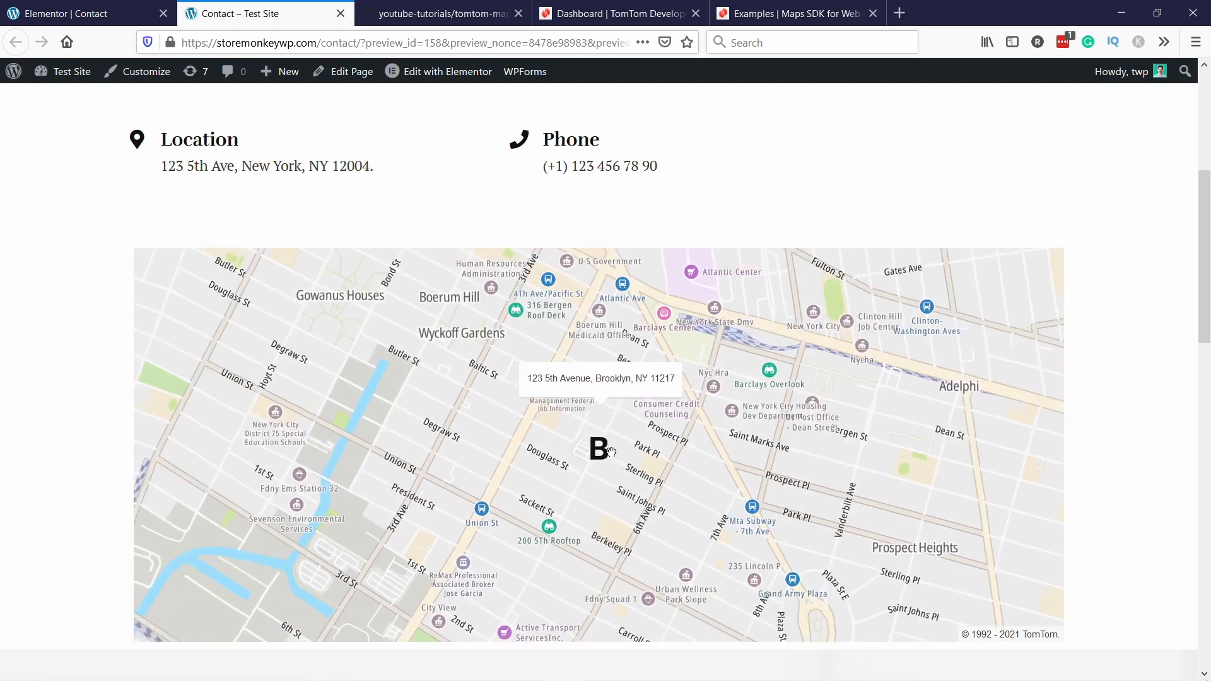
scroll(down, 3)
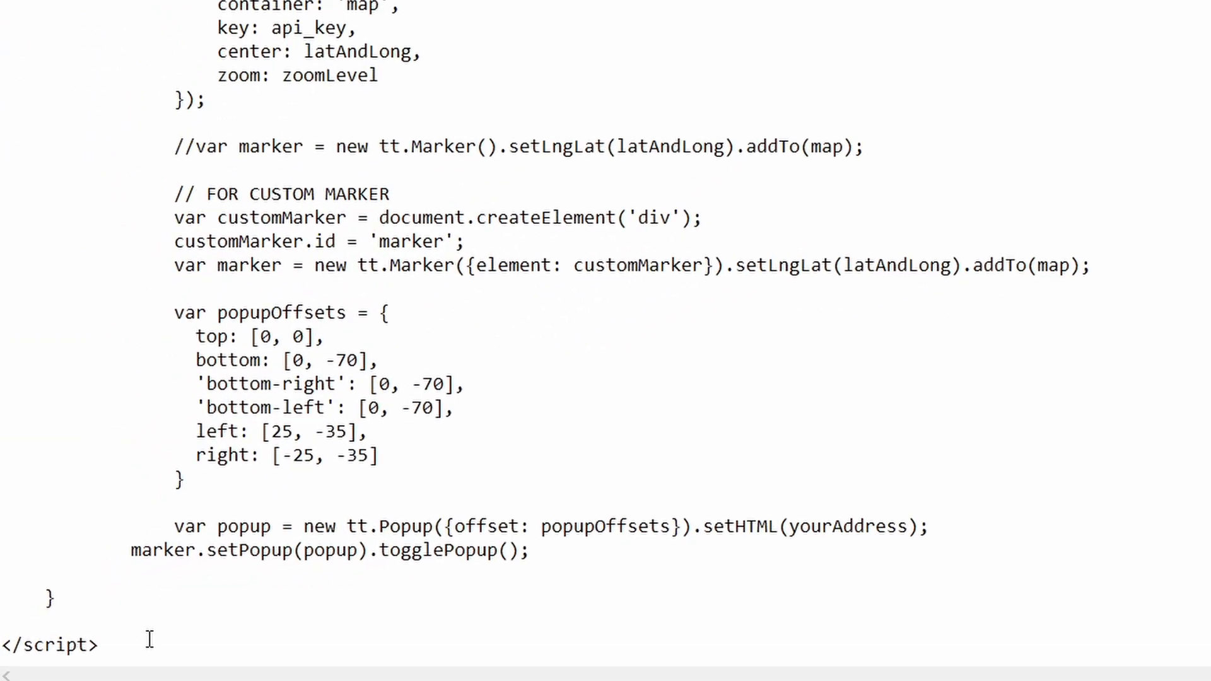
Comment out marker.setPopup with //, update the Elementor page and view the reloaded Contact preview.
text(//)
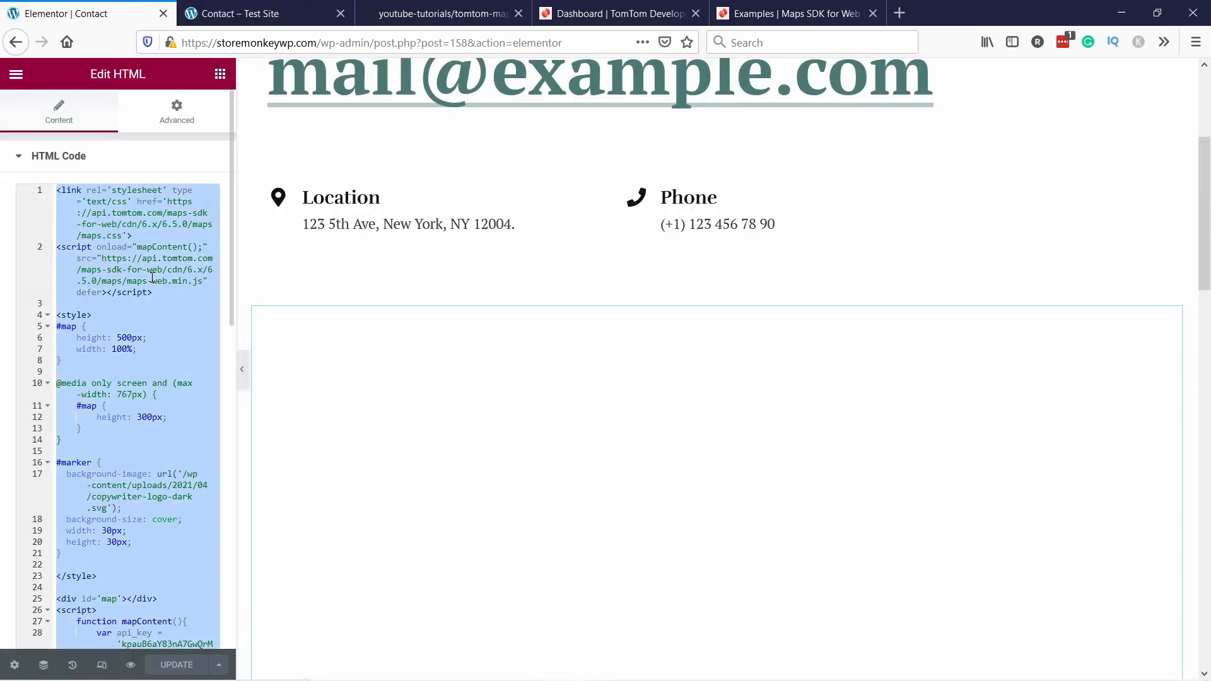
click(255, 14)
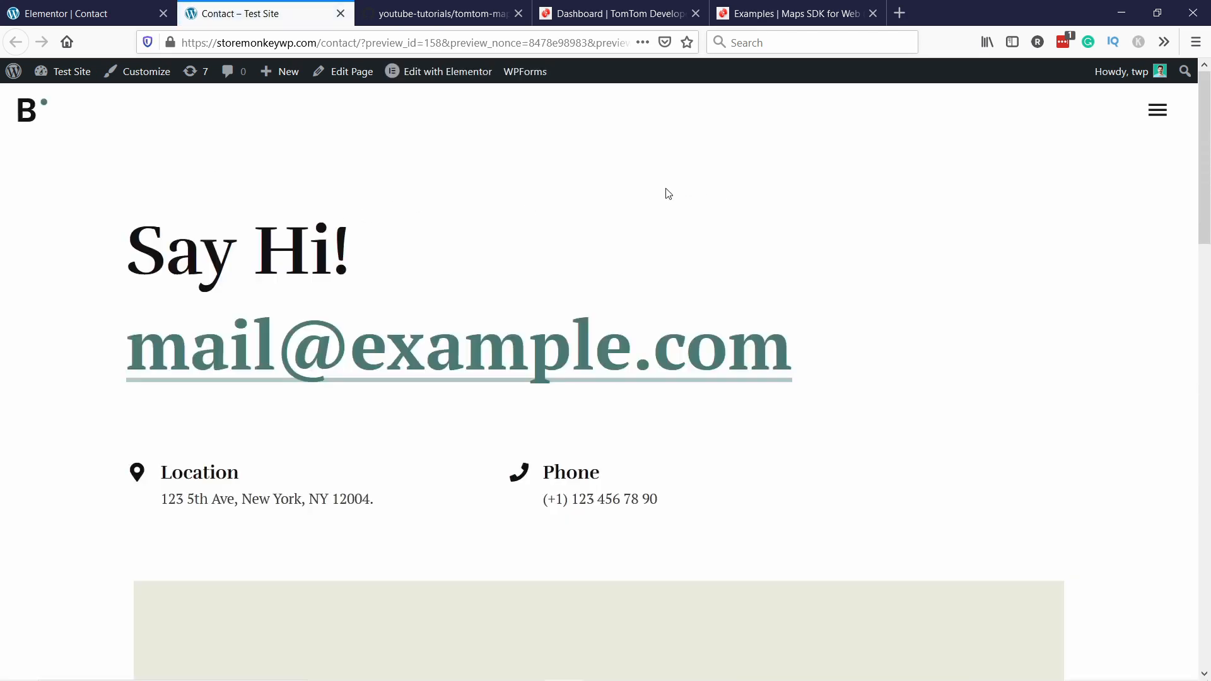
scroll(down, 3)
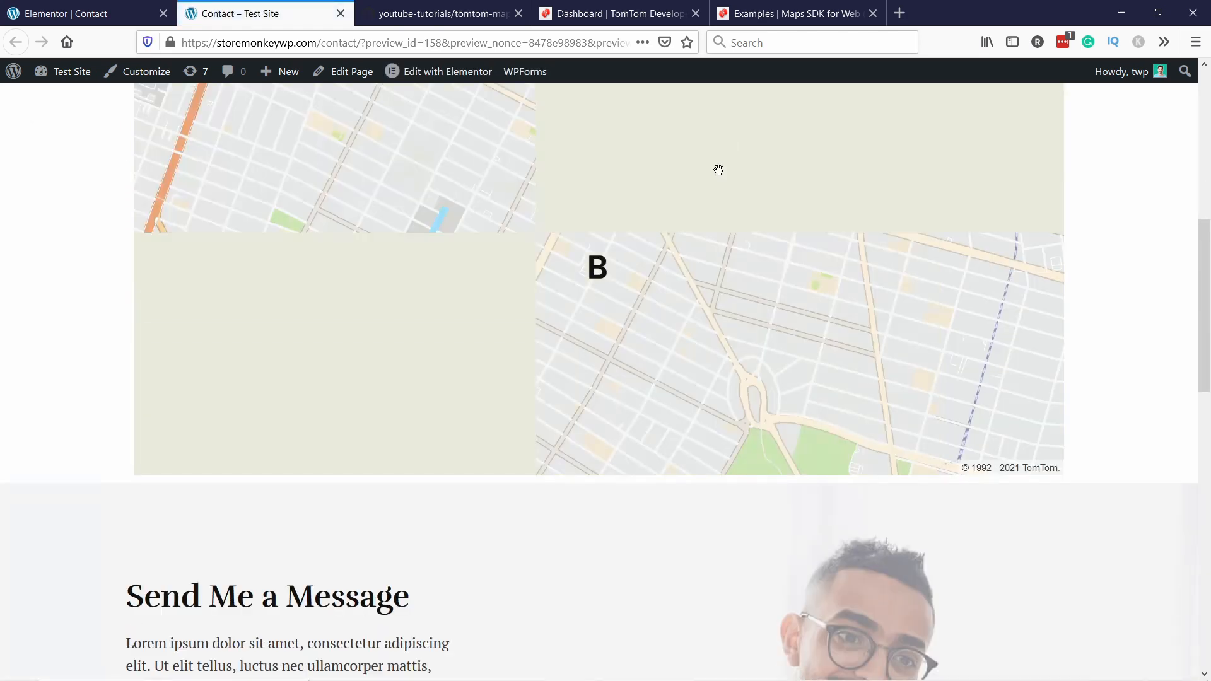